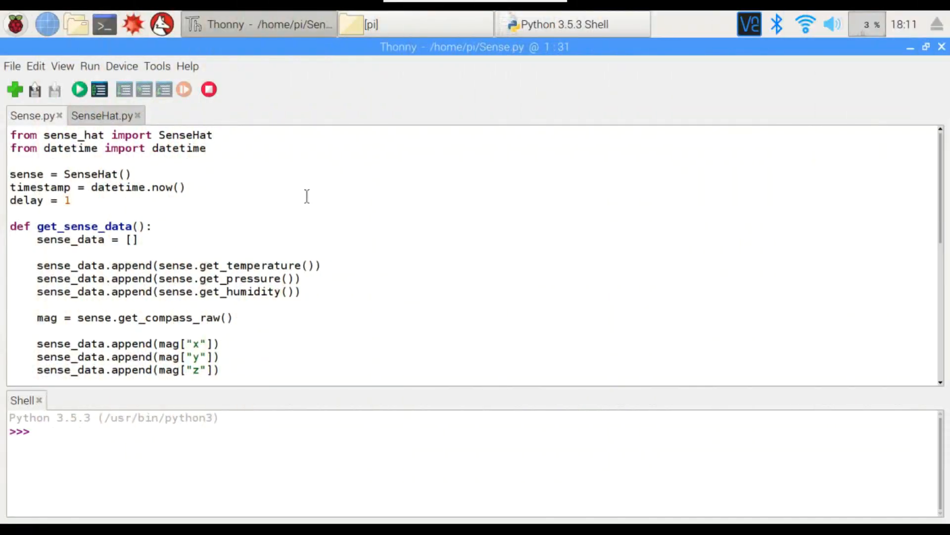
Step: In the IDLE shell, import SenseHat from the sense_hat module
{"action": "left_click", "coordinate": [212, 135]}
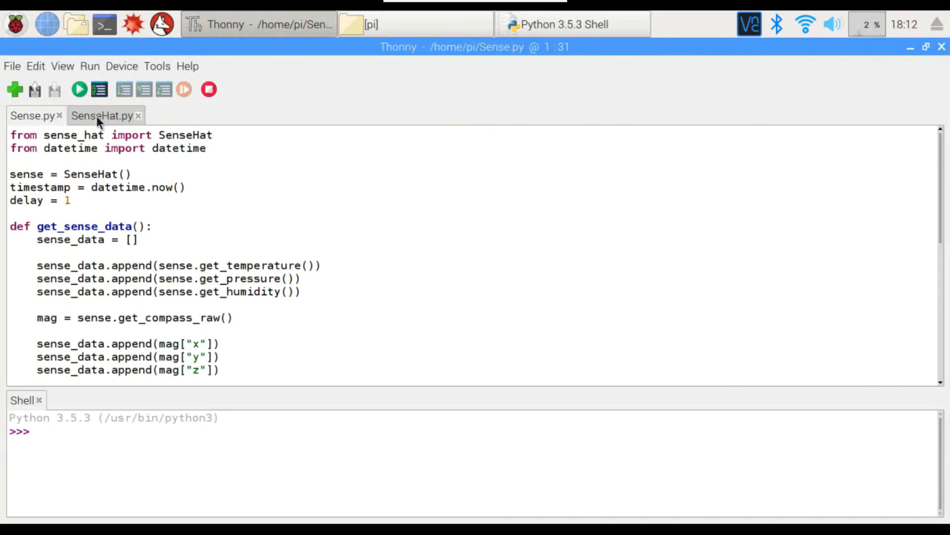
{"action": "scroll", "scroll_direction": "down", "scroll_amount": 3}
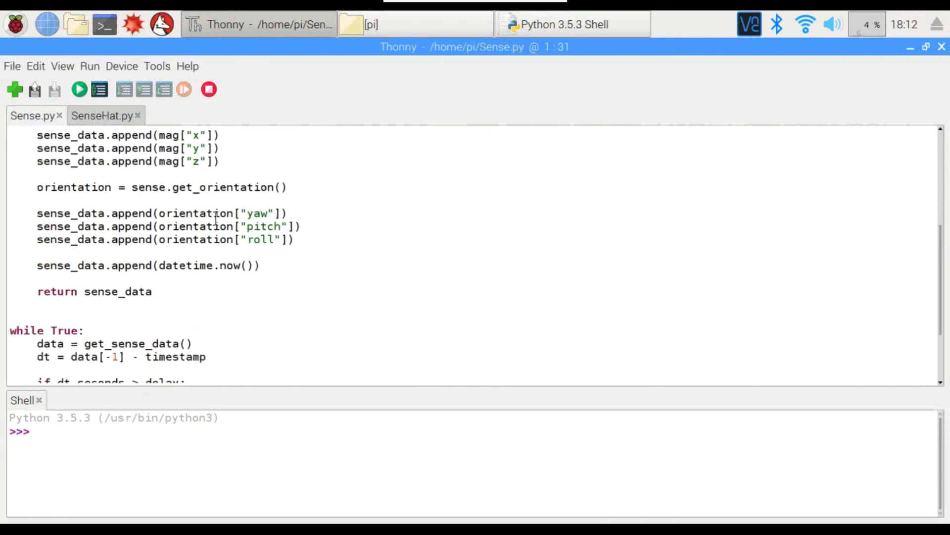
{"action": "scroll", "scroll_direction": "up", "scroll_amount": 3}
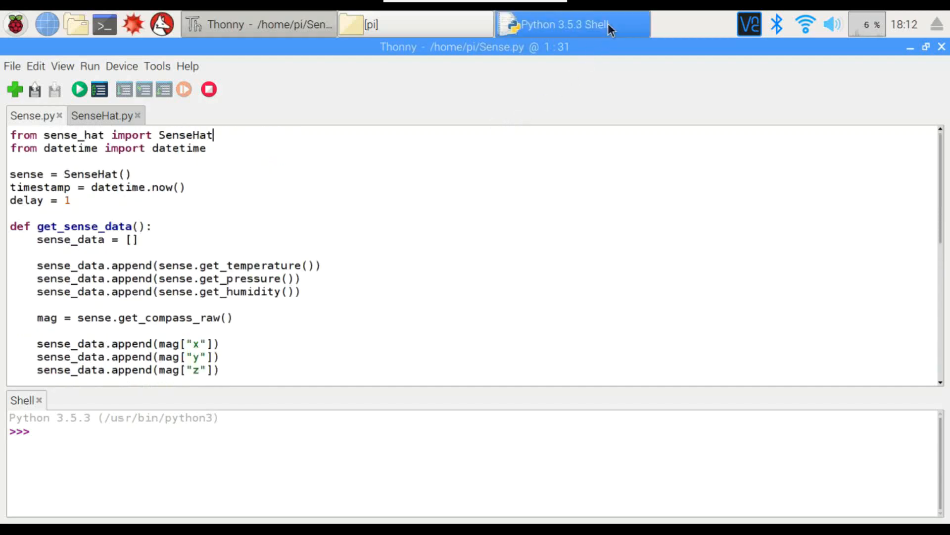
{"action": "left_click", "coordinate": [571, 24]}
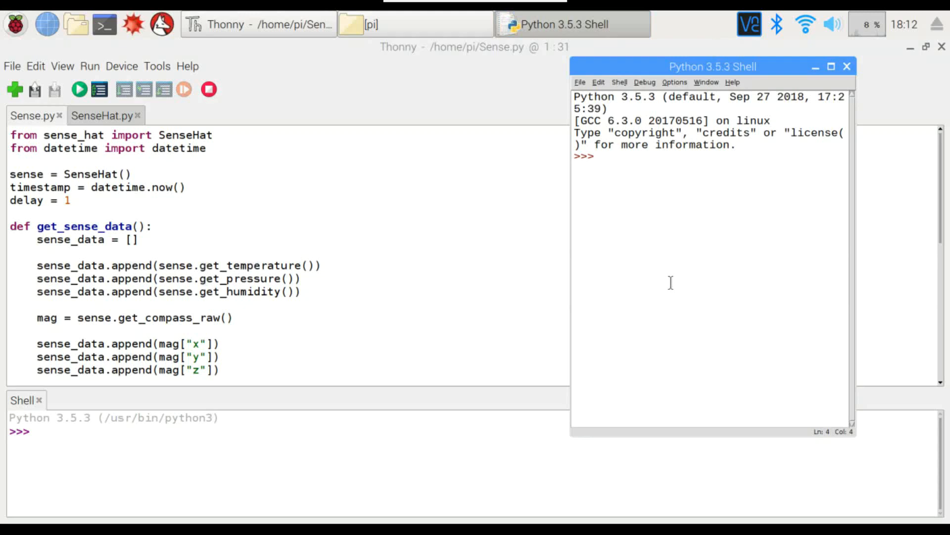
{"action": "left_click", "coordinate": [600, 157]}
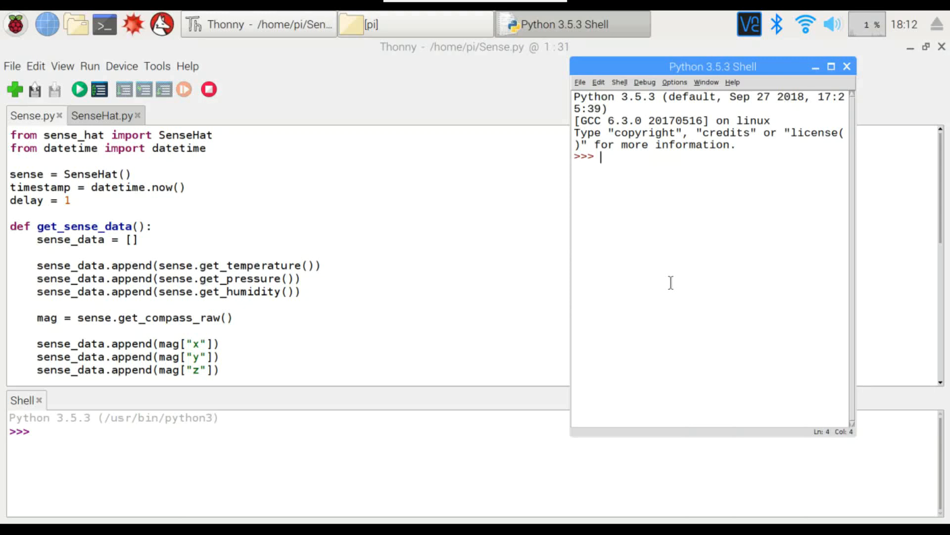
{"action": "type", "text": "from sense"}
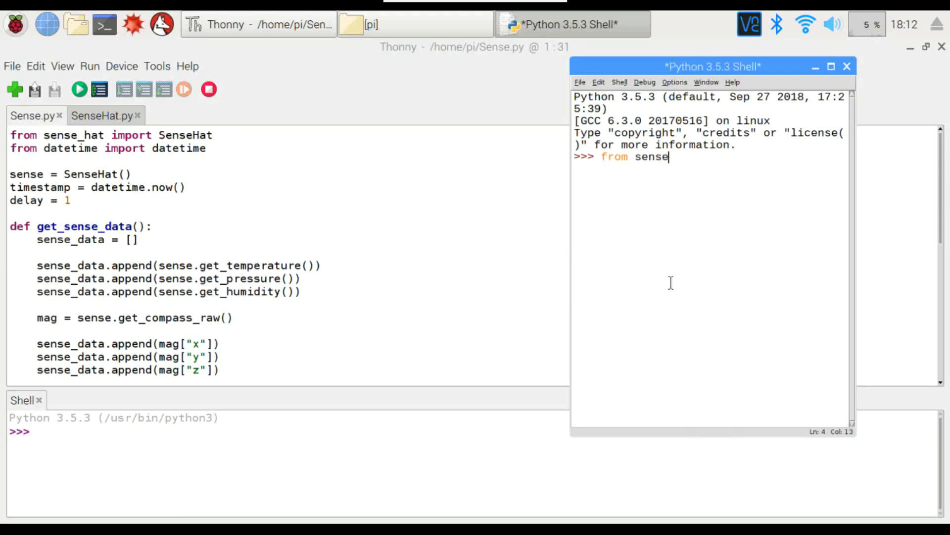
{"action": "type", "text": "_hat imp"}
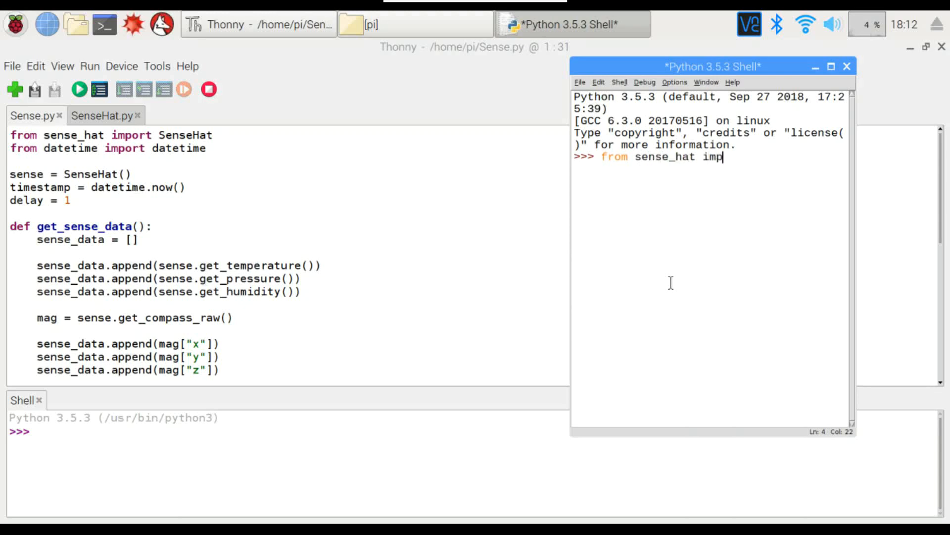
{"action": "type", "text": "ort SenseH"}
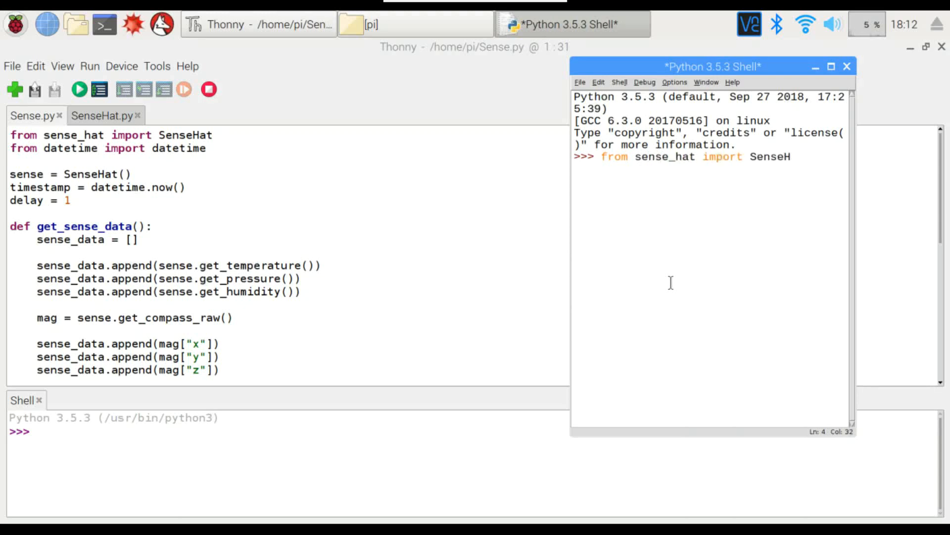
{"action": "key", "text": "Return"}
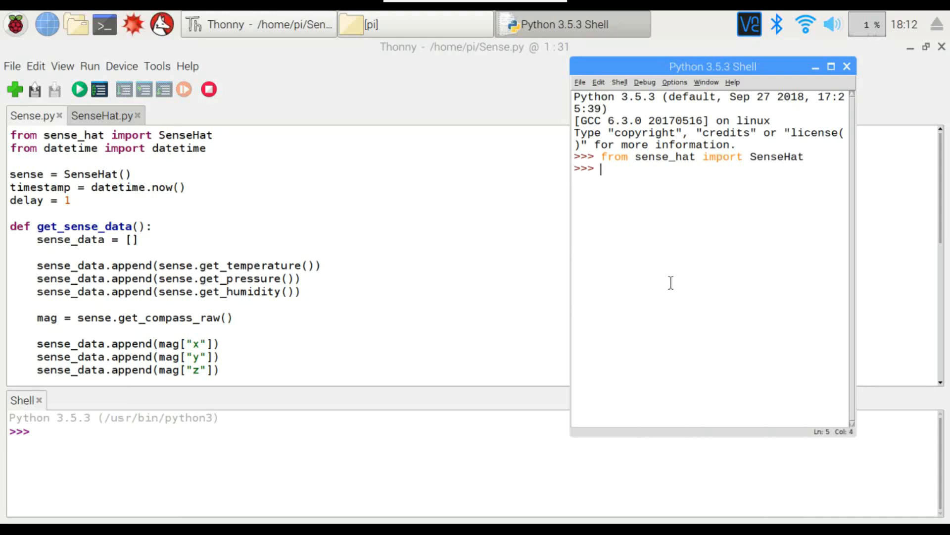
Step: Create sense = SenseHat() and call sense.get_temperature(), returning about 33.7
{"action": "type", "text": "sense"}
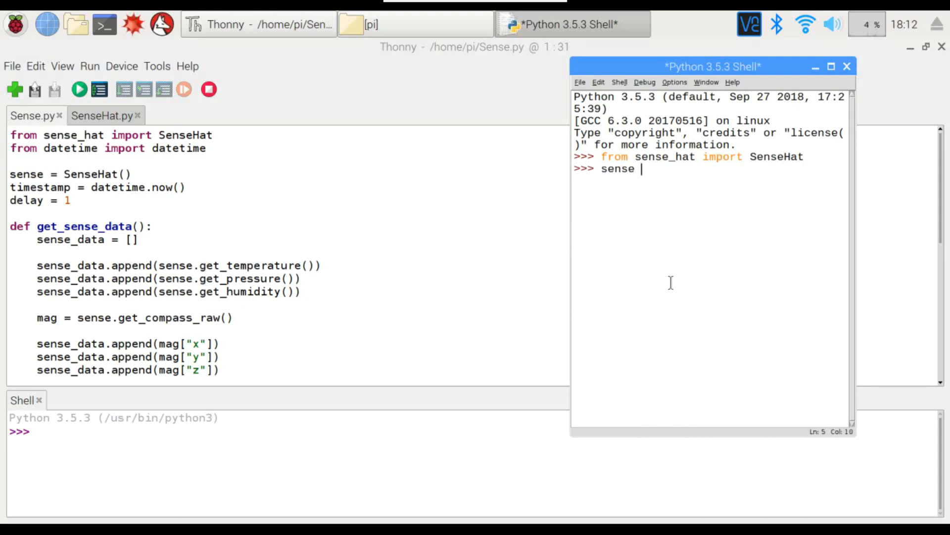
{"action": "type", "text": "= Sen"}
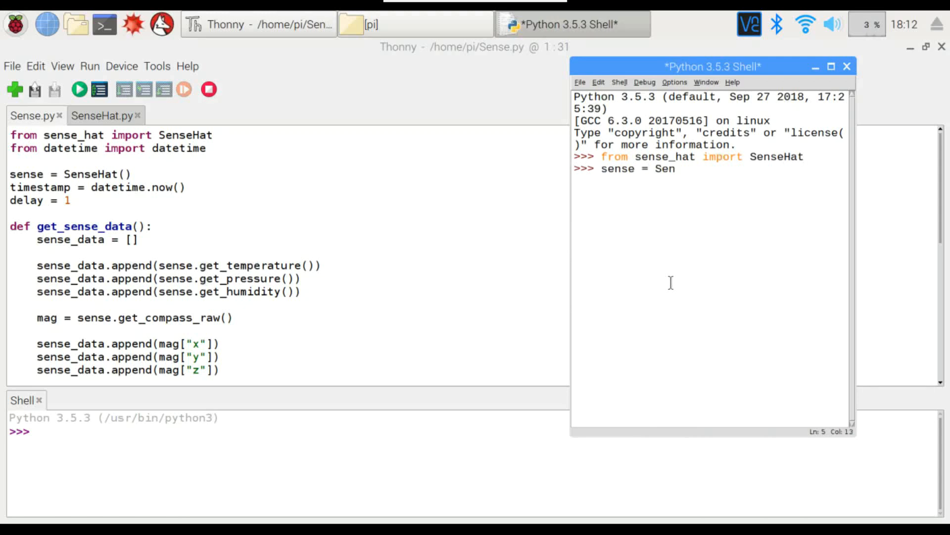
{"action": "type", "text": "seHat"}
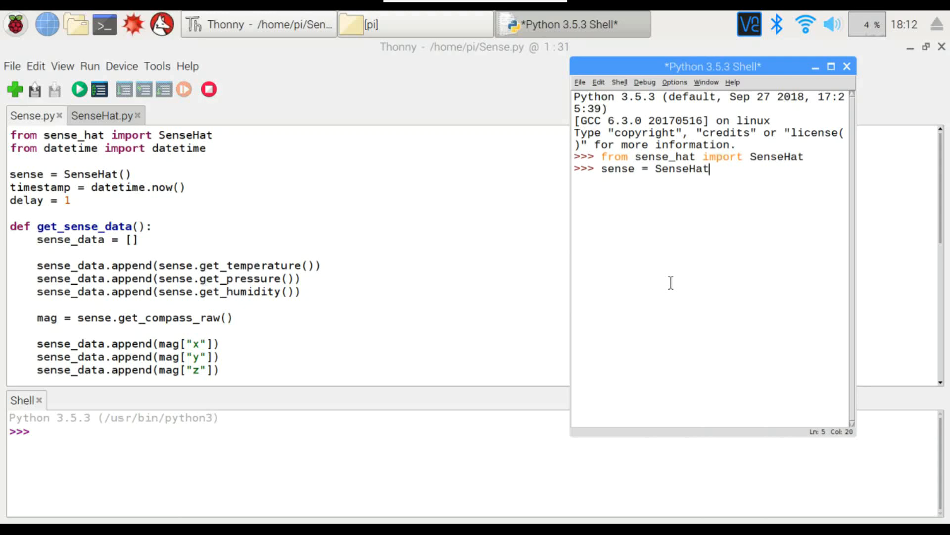
{"action": "type", "text": "()"}
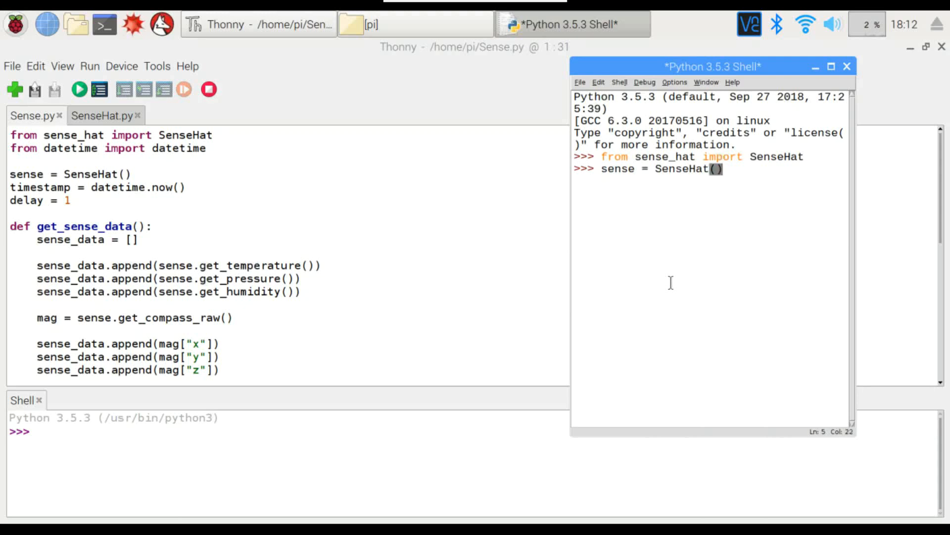
{"action": "key", "text": "Return"}
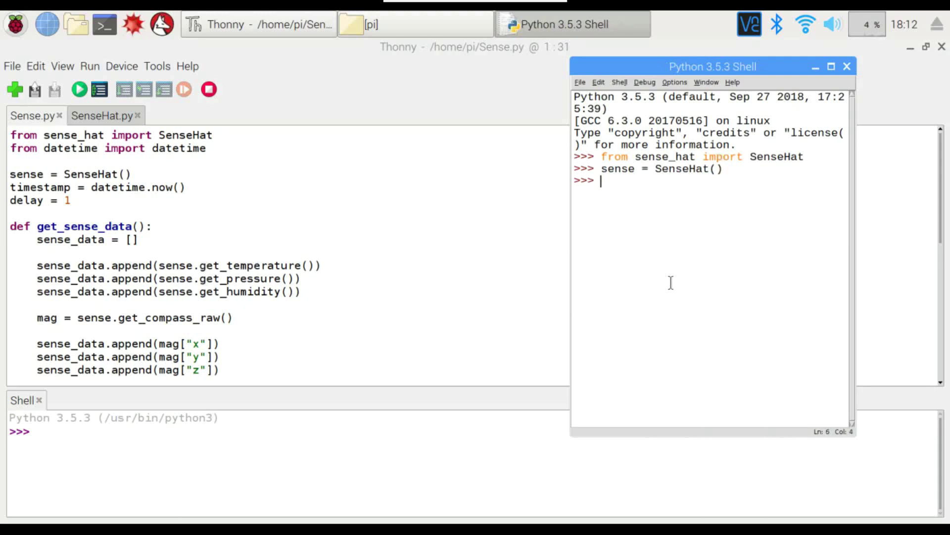
{"action": "type", "text": "sense"}
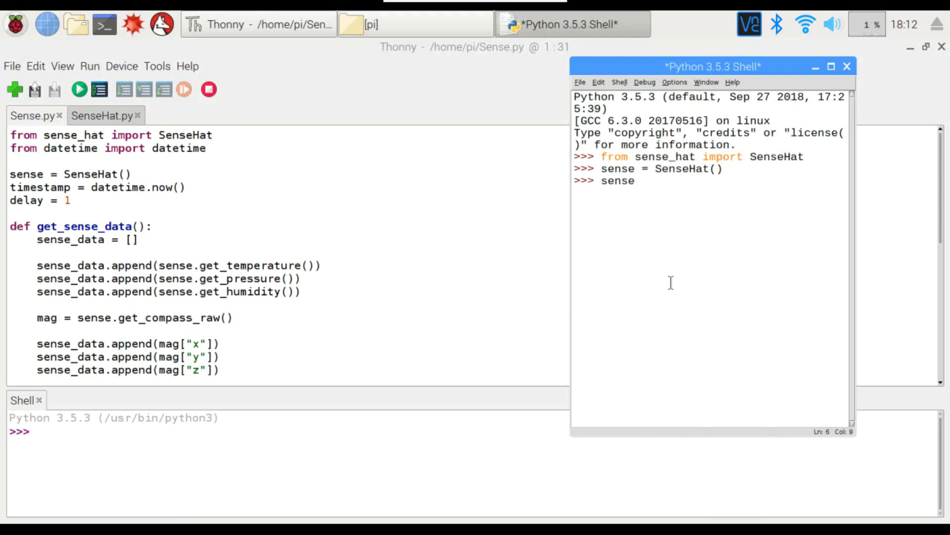
{"action": "type", "text": ".g"}
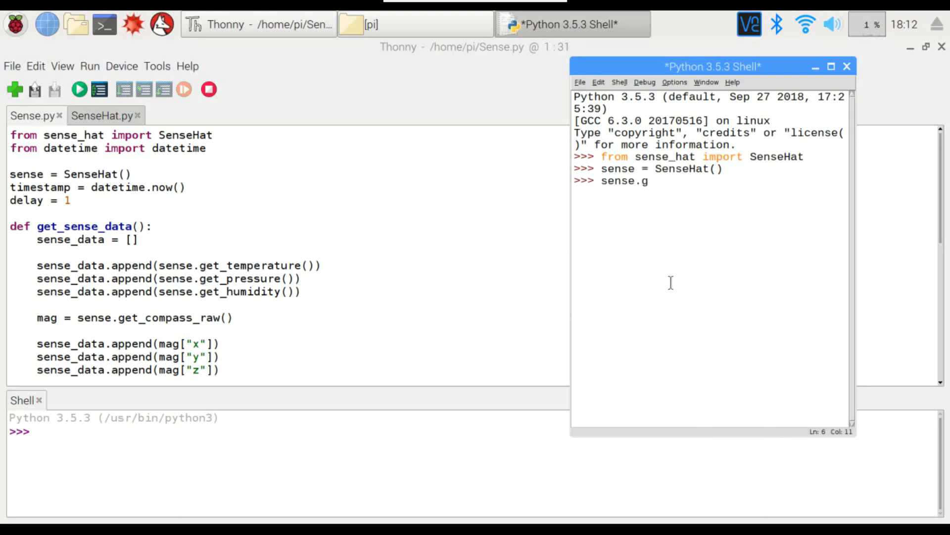
{"action": "type", "text": "et_temper"}
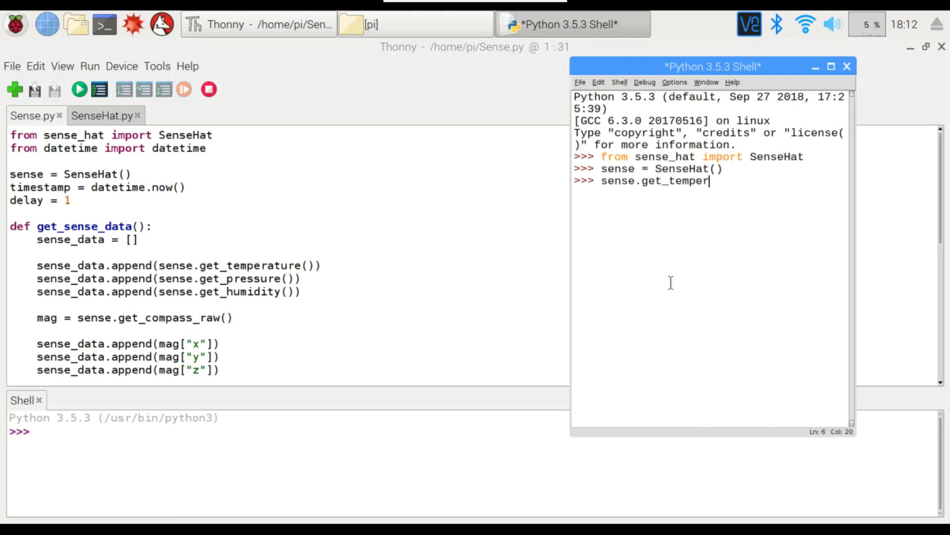
{"action": "type", "text": "ature()"}
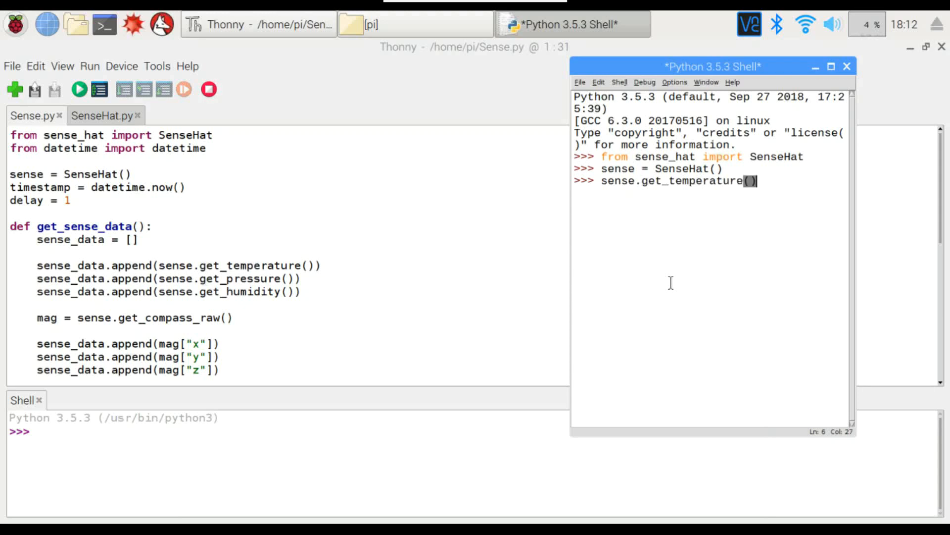
{"action": "key", "text": "Return"}
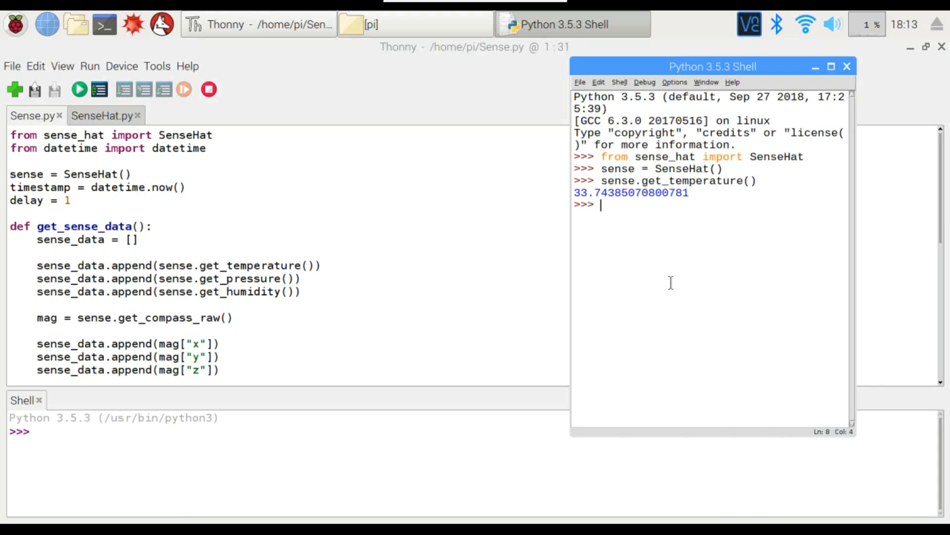
{"action": "mouse_move", "coordinate": [556, 188]}
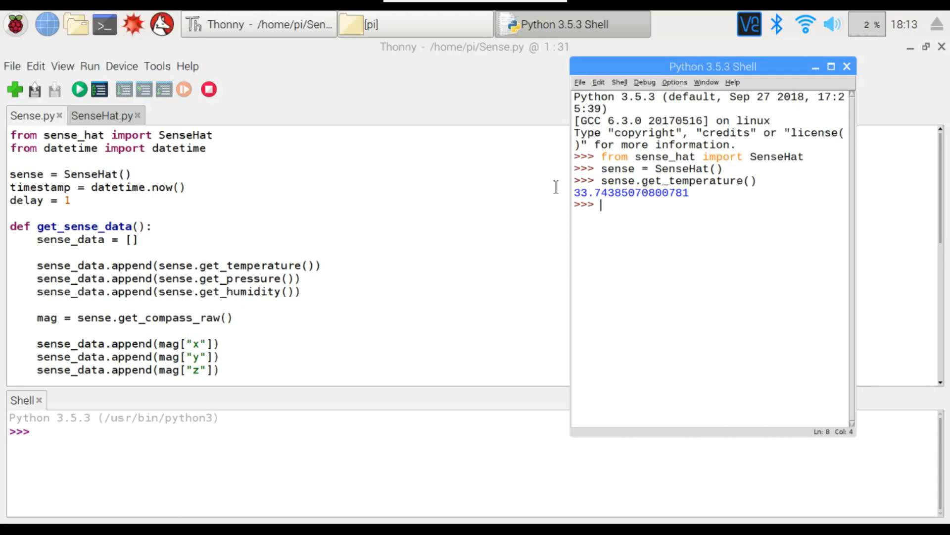
{"action": "mouse_move", "coordinate": [659, 239]}
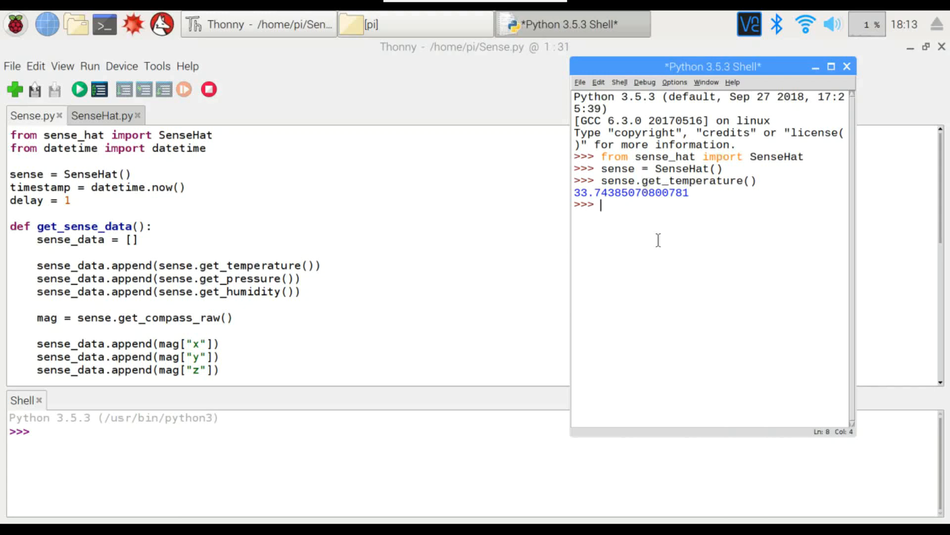
Step: Try sense.get_pressure and a misspelled sese. call, getting zero and a NameError
{"action": "type", "text": "sense.get"}
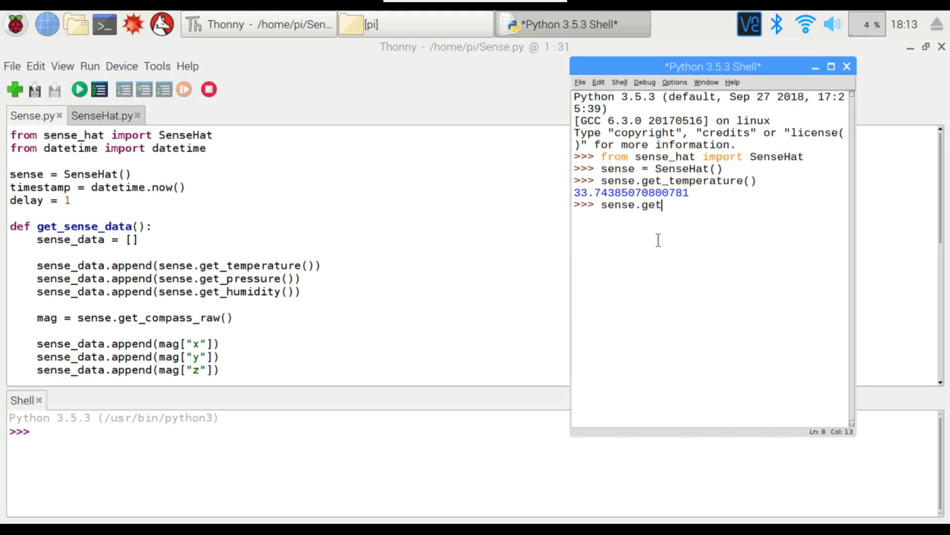
{"action": "type", "text": "_pressure"}
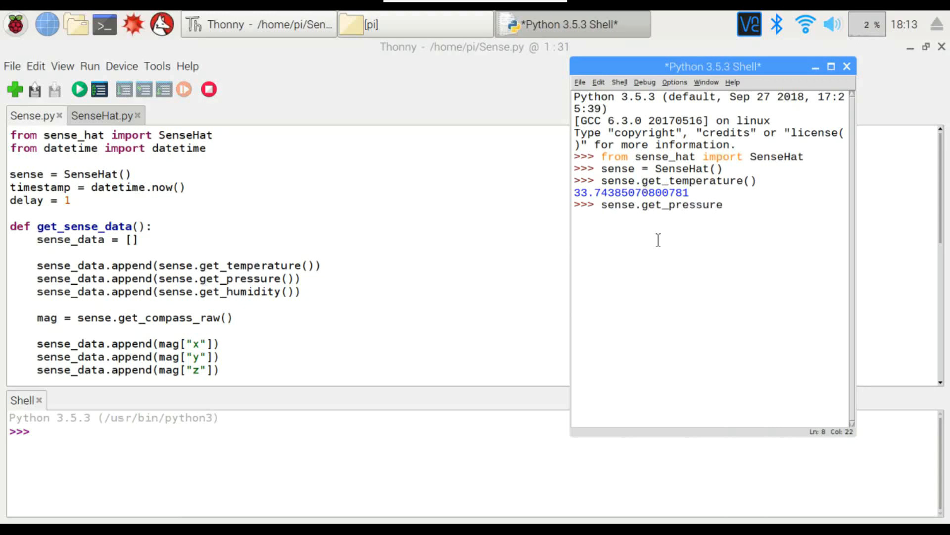
{"action": "key", "text": "Return"}
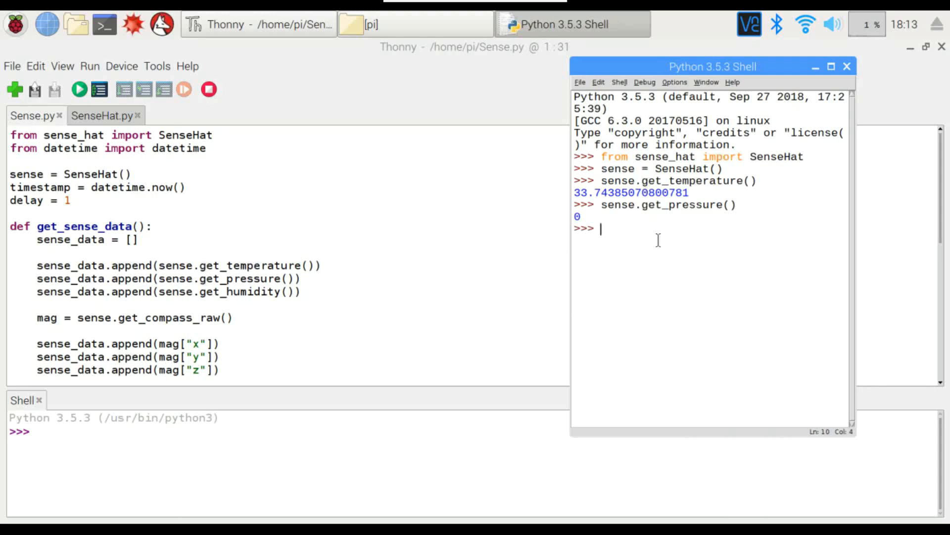
{"action": "type", "text": "sese."}
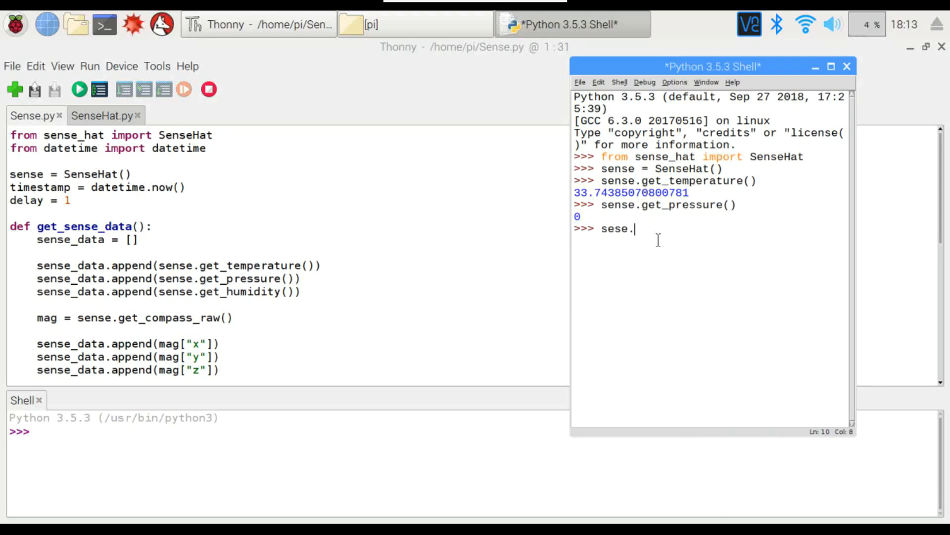
{"action": "type", "text": "get_press"}
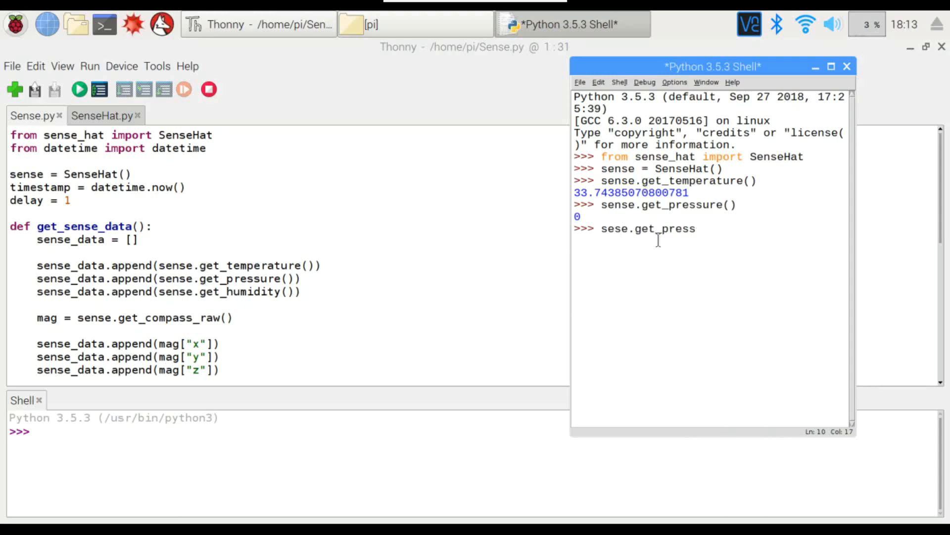
{"action": "key", "text": "Return"}
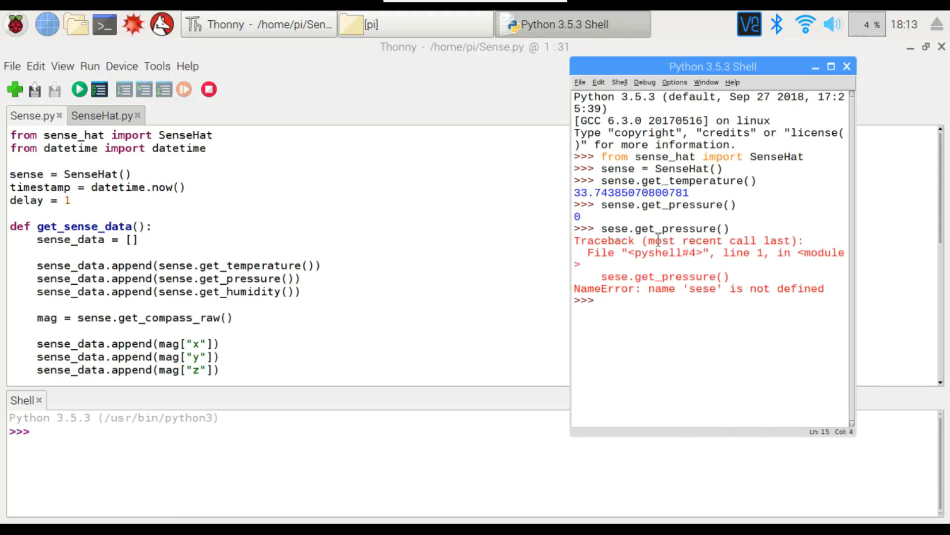
Step: Correct the call to sense.get_pressure() and get a reading of about 964.17
{"action": "type", "text": "sense."}
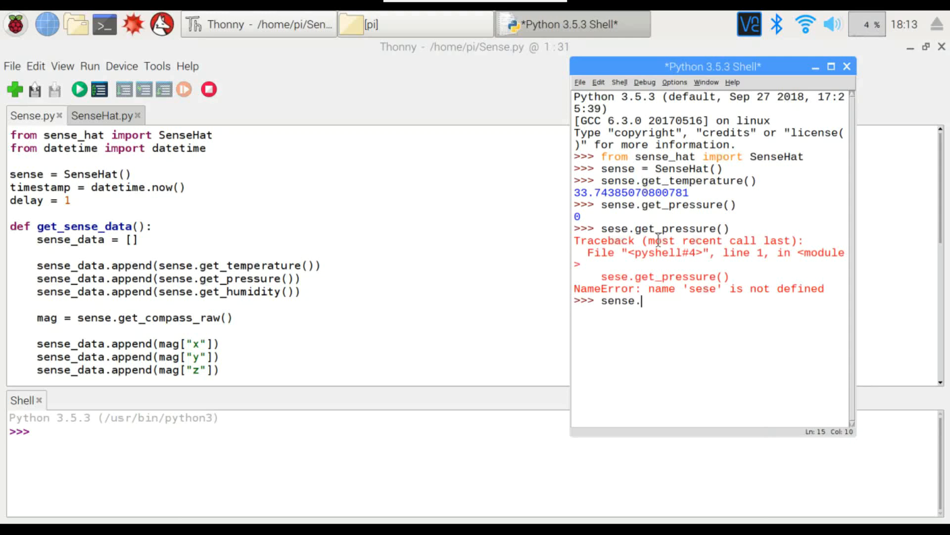
{"action": "type", "text": "getpressur"}
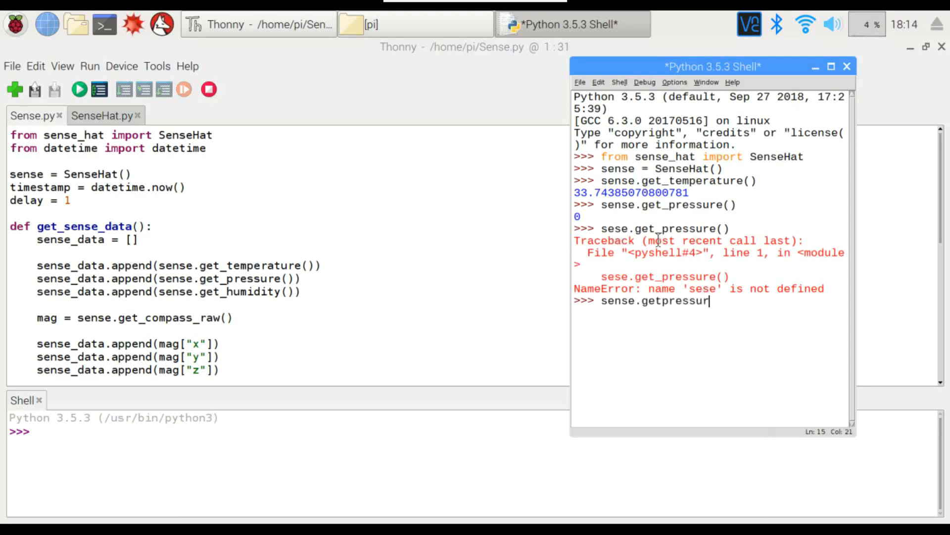
{"action": "key", "text": "BackSpace"}
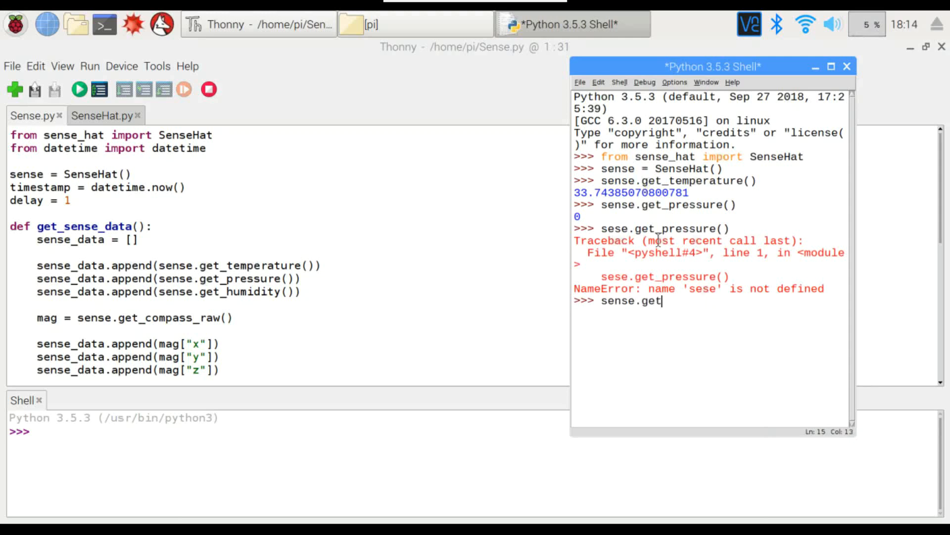
{"action": "type", "text": "_pres"}
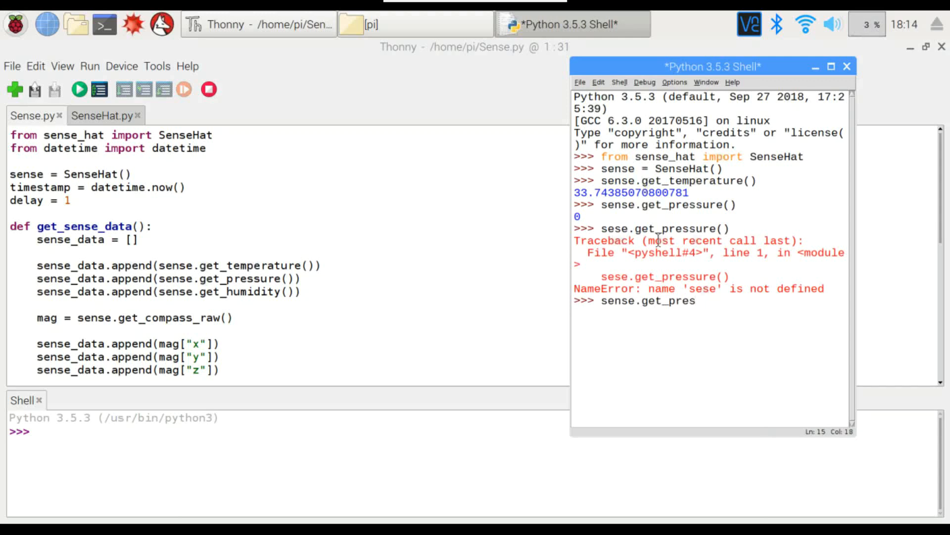
{"action": "key", "text": "Return"}
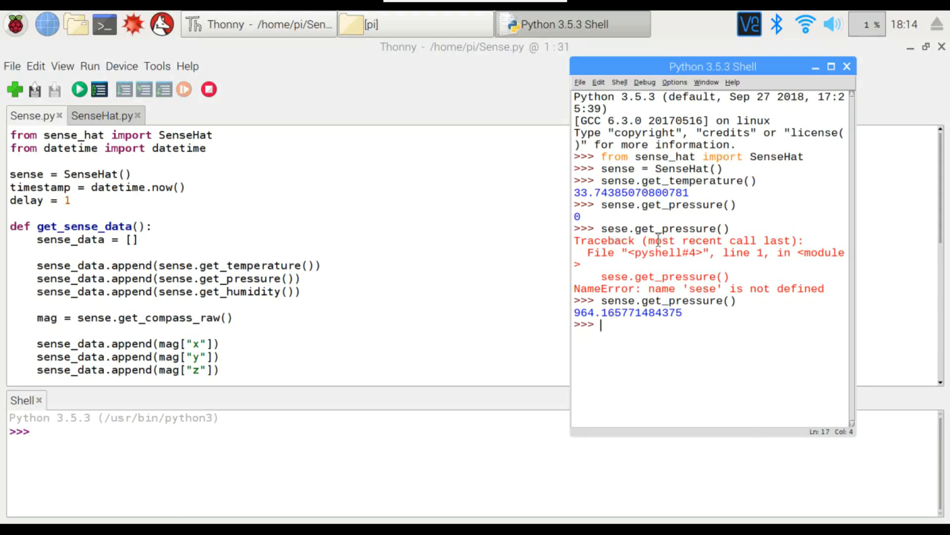
Step: Call sense.get_humidity() in the shell, returning about 18.87
{"action": "type", "text": "sense."}
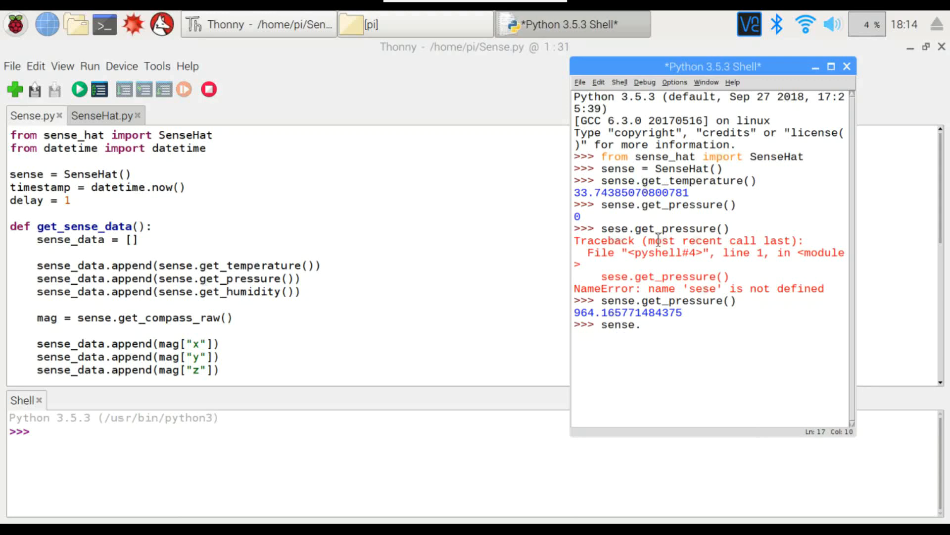
{"action": "type", "text": "get_humidity"}
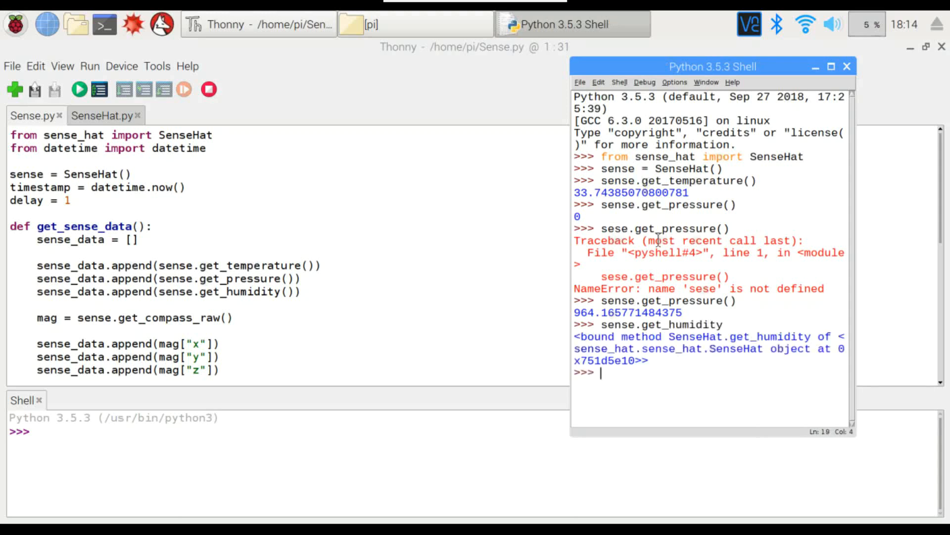
{"action": "type", "text": "sens"}
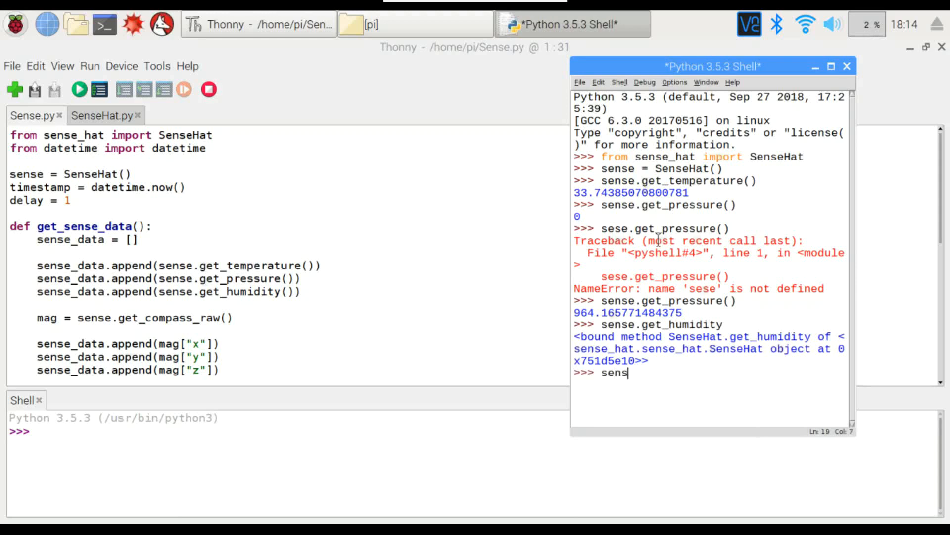
{"action": "type", "text": "e.get"}
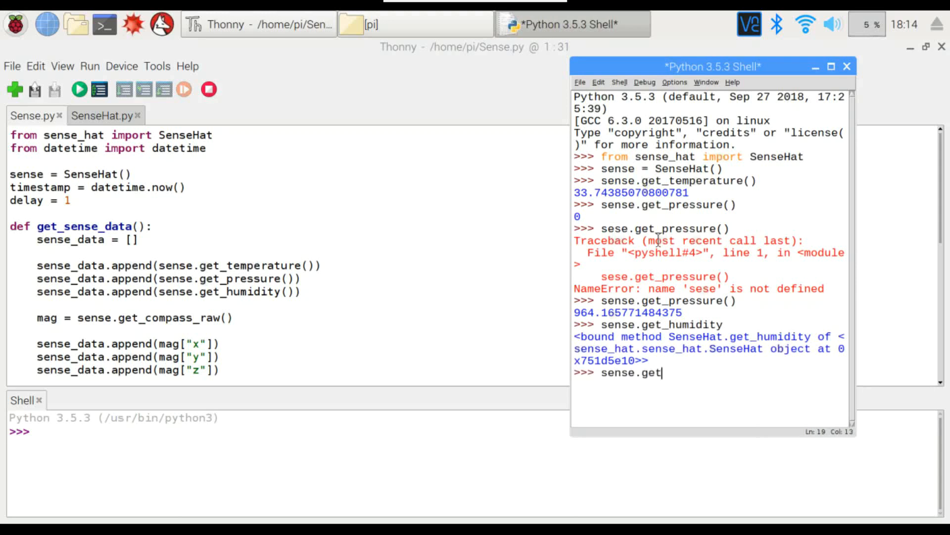
{"action": "type", "text": "_humidity("}
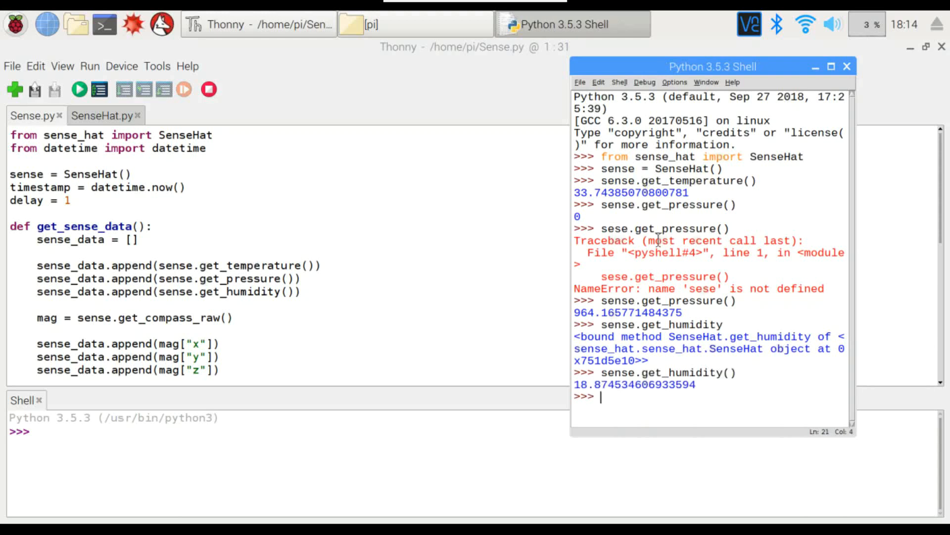
{"action": "mouse_move", "coordinate": [618, 387]}
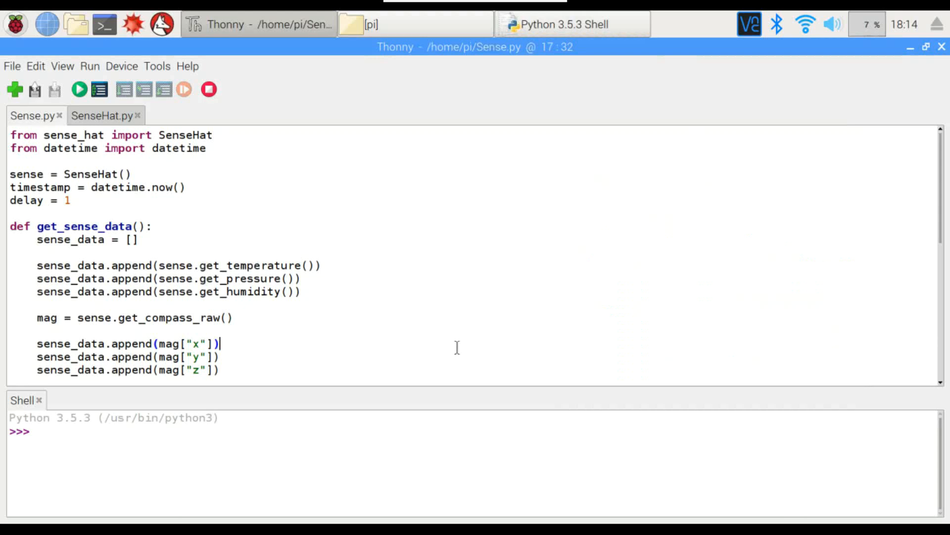
Step: Scroll Sense.py down to its get_orientation and timestamp lines
{"action": "scroll", "scroll_direction": "down", "scroll_amount": 3}
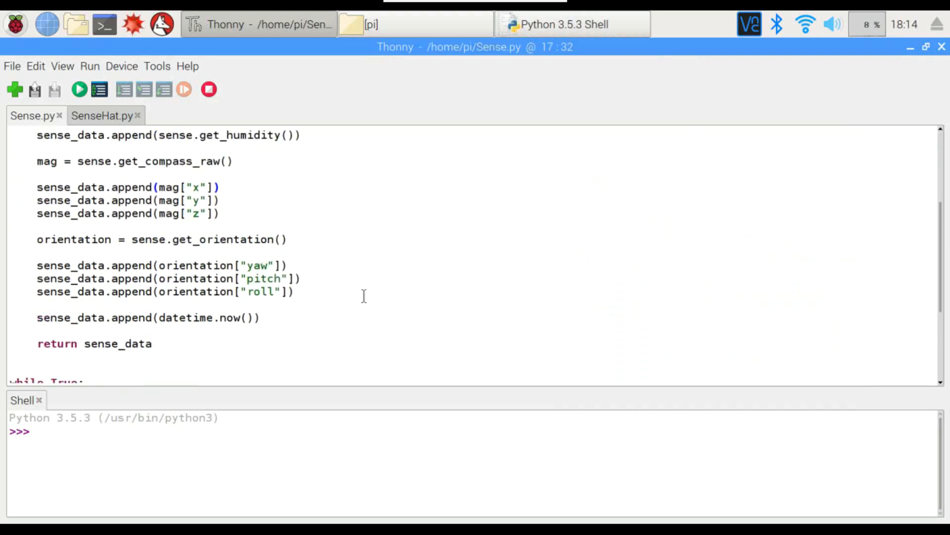
{"action": "mouse_move", "coordinate": [206, 285]}
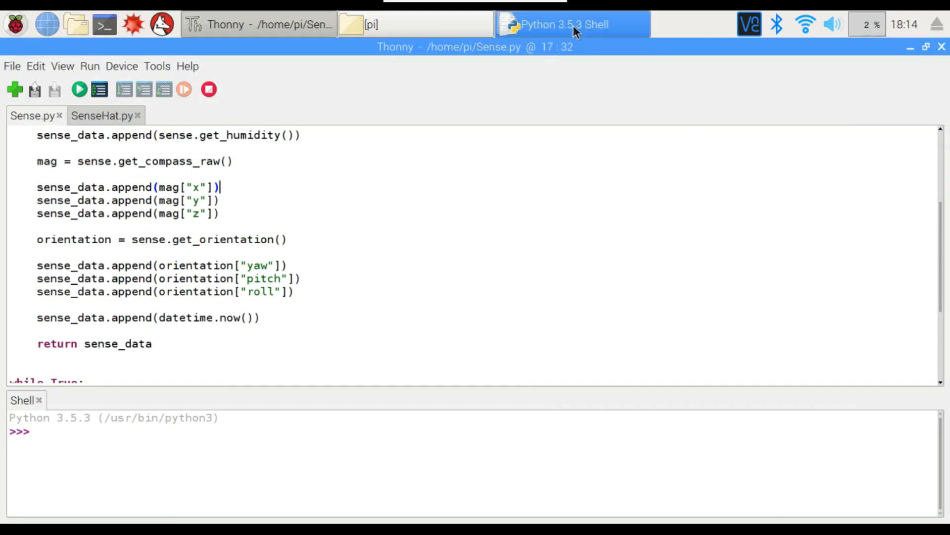
Step: In the IDLE shell, call sense.get_compass_raw() to read raw compass values
{"action": "left_click", "coordinate": [570, 23]}
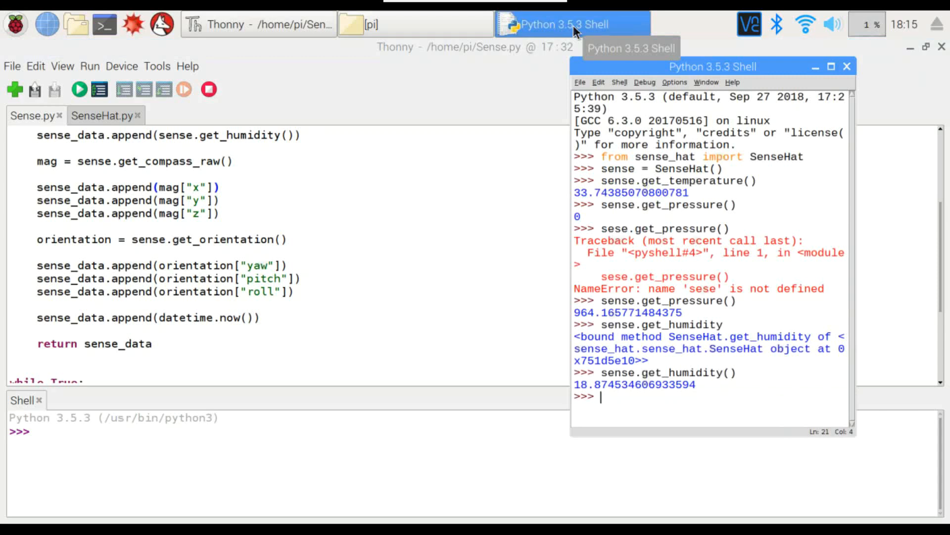
{"action": "type", "text": "sense"}
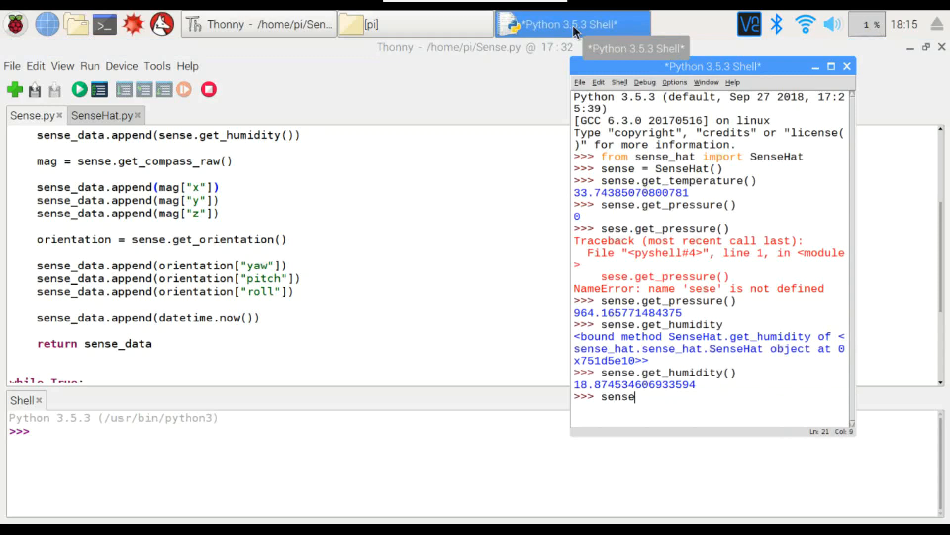
{"action": "type", "text": ".get_co"}
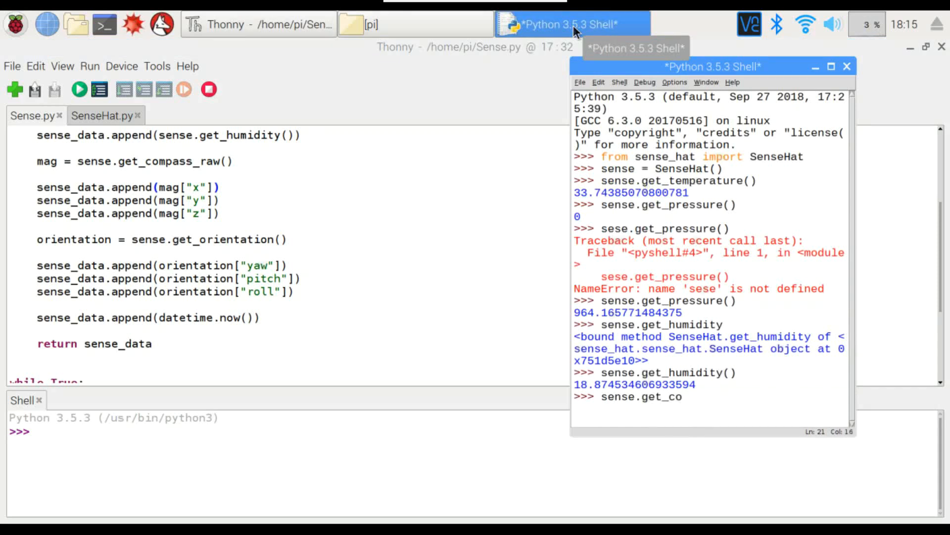
{"action": "type", "text": "mp"}
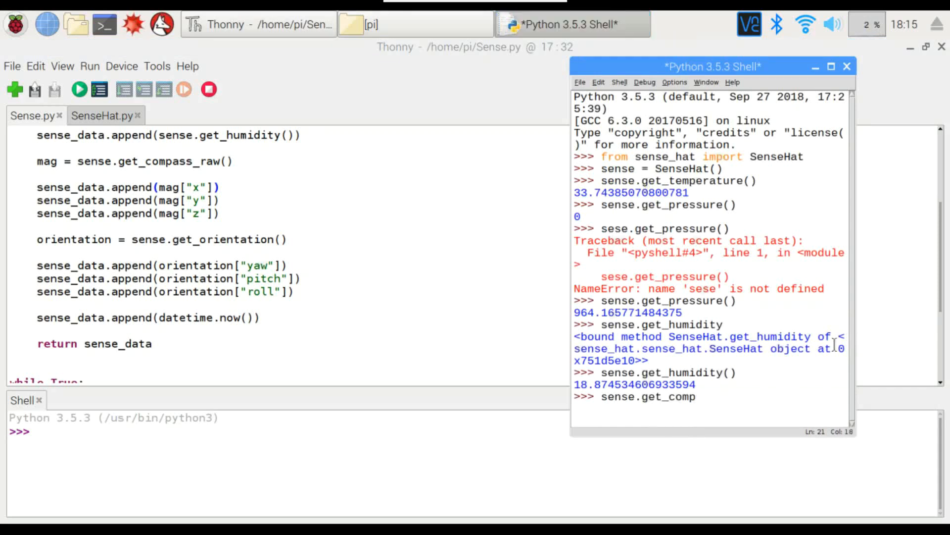
{"action": "type", "text": "ass"}
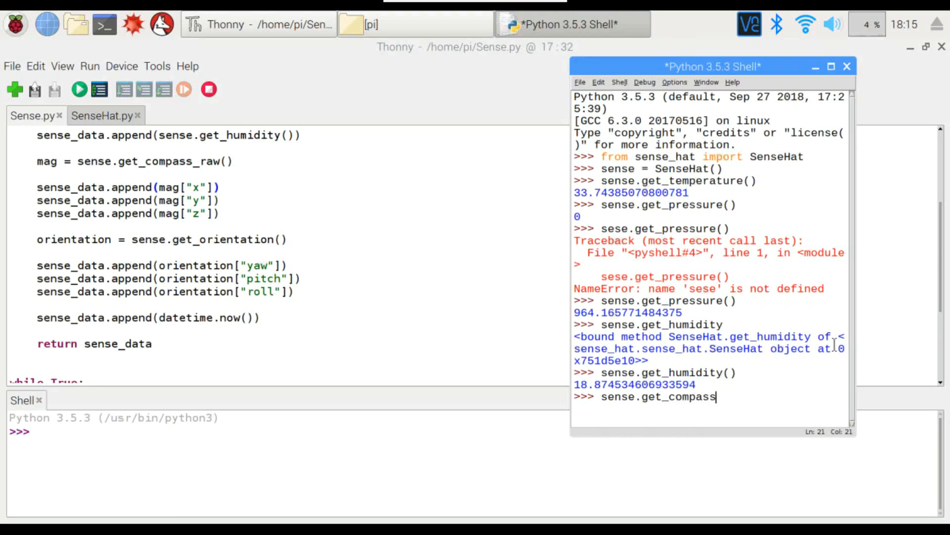
{"action": "type", "text": "_raw"}
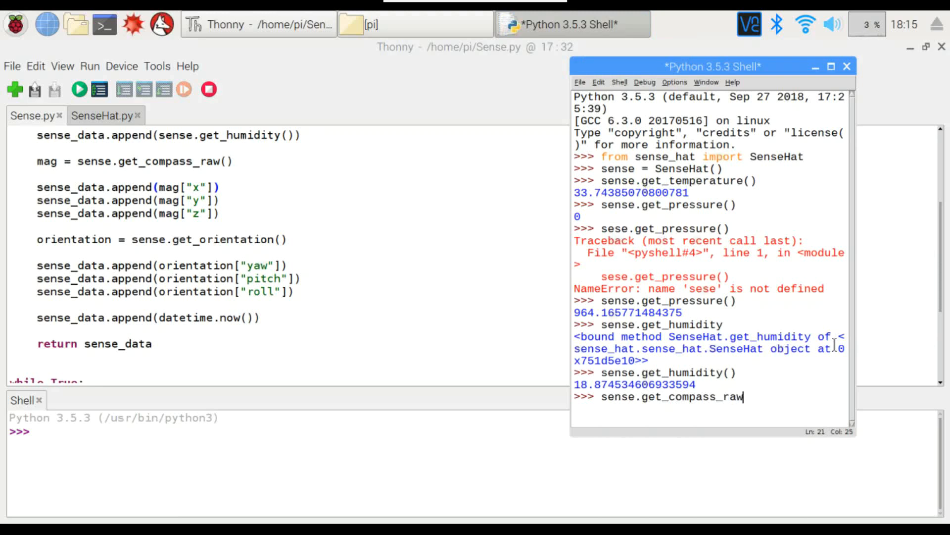
{"action": "key", "text": "Return"}
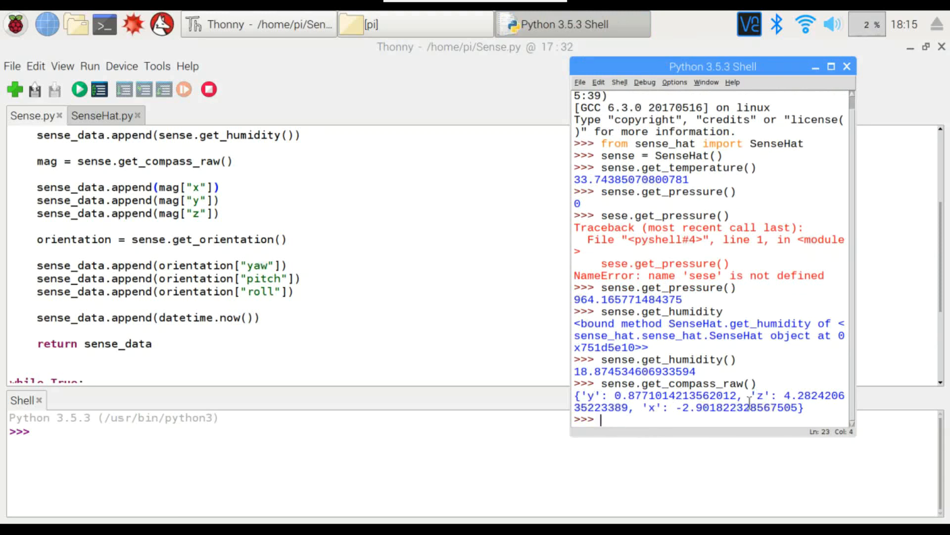
Step: Call sense.get_orientation(), returning pitch about 352, roll 348, yaw 198
{"action": "type", "text": "s"}
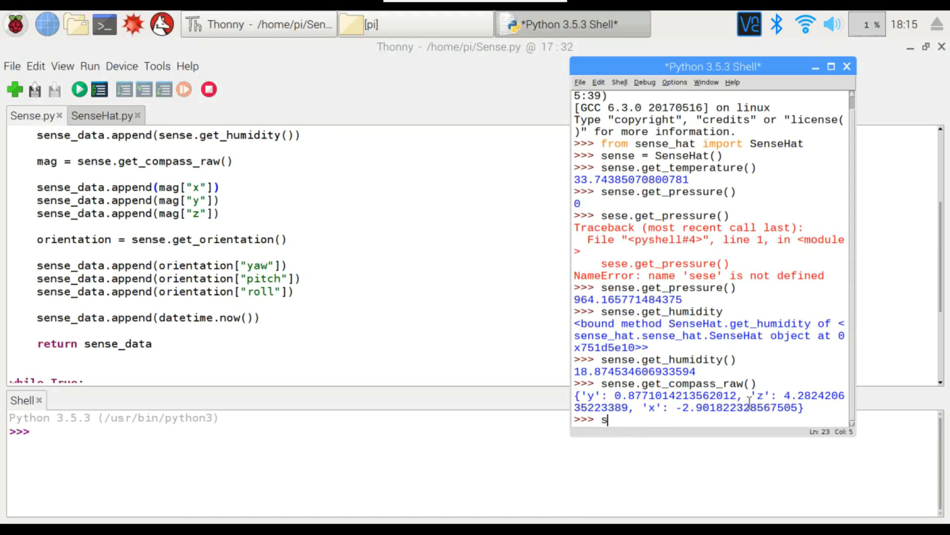
{"action": "type", "text": "ense"}
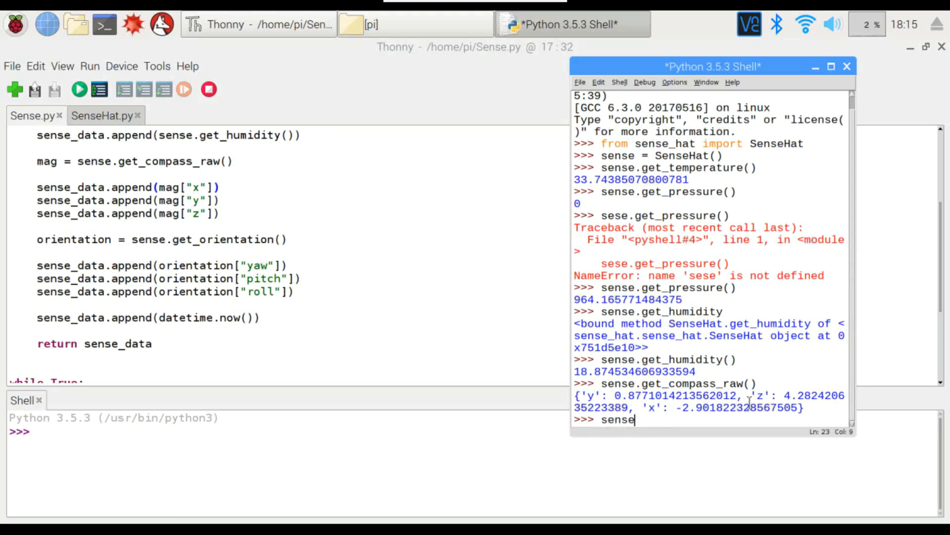
{"action": "type", "text": "."}
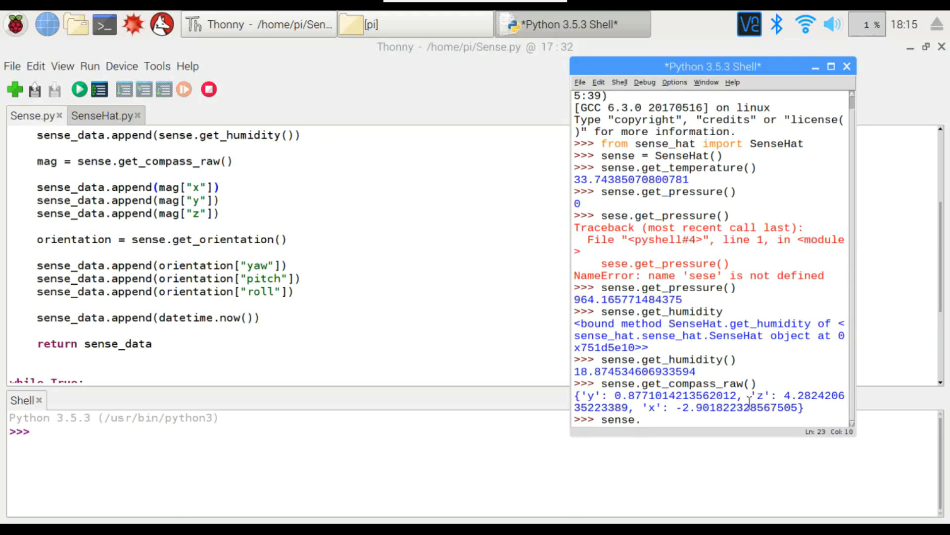
{"action": "type", "text": "g"}
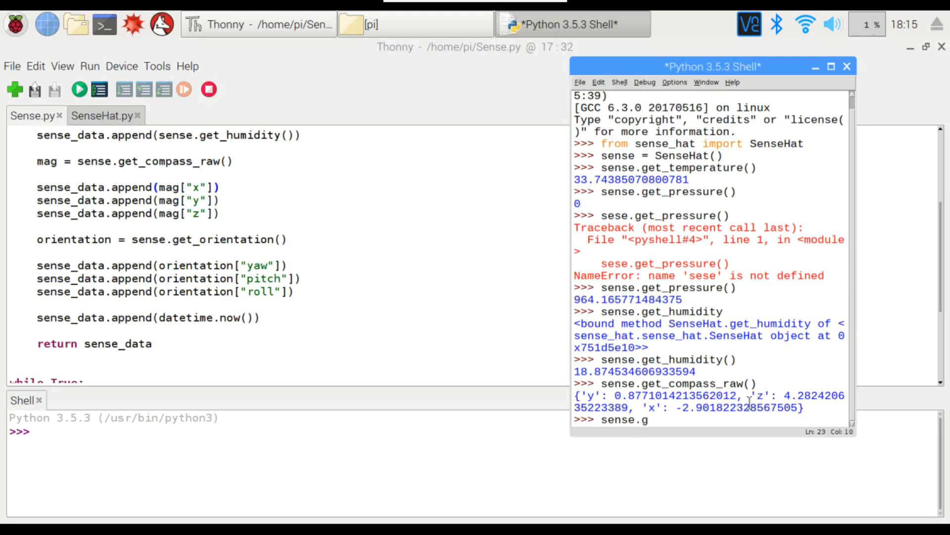
{"action": "type", "text": "et_"}
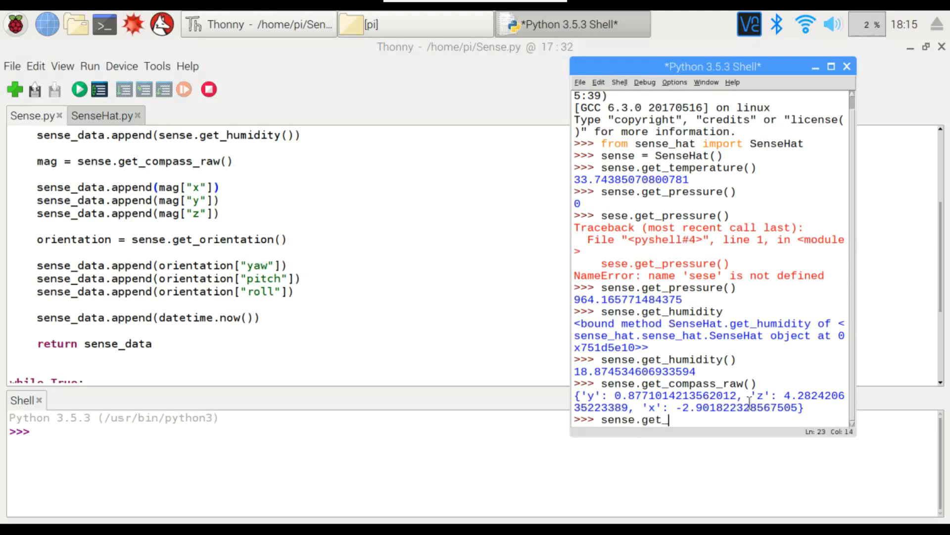
{"action": "type", "text": "orientatio"}
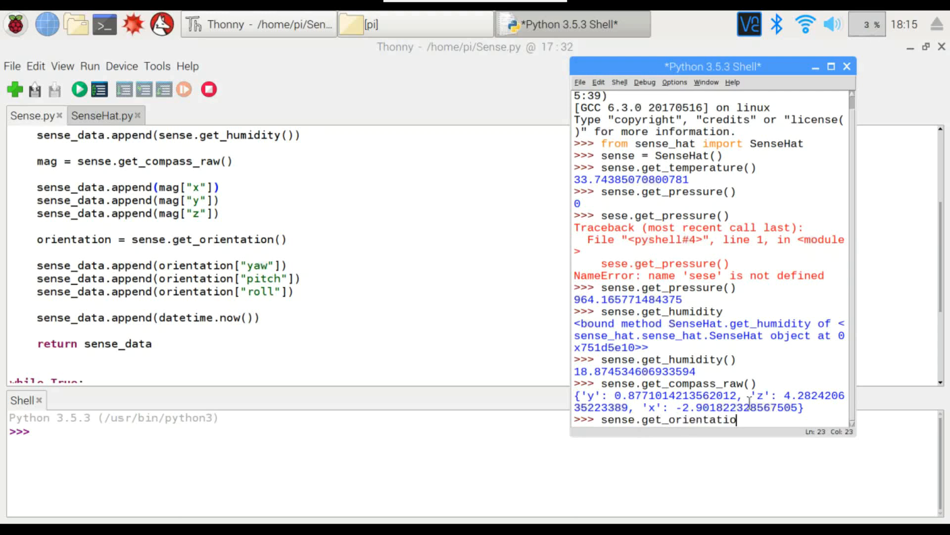
{"action": "type", "text": "()"}
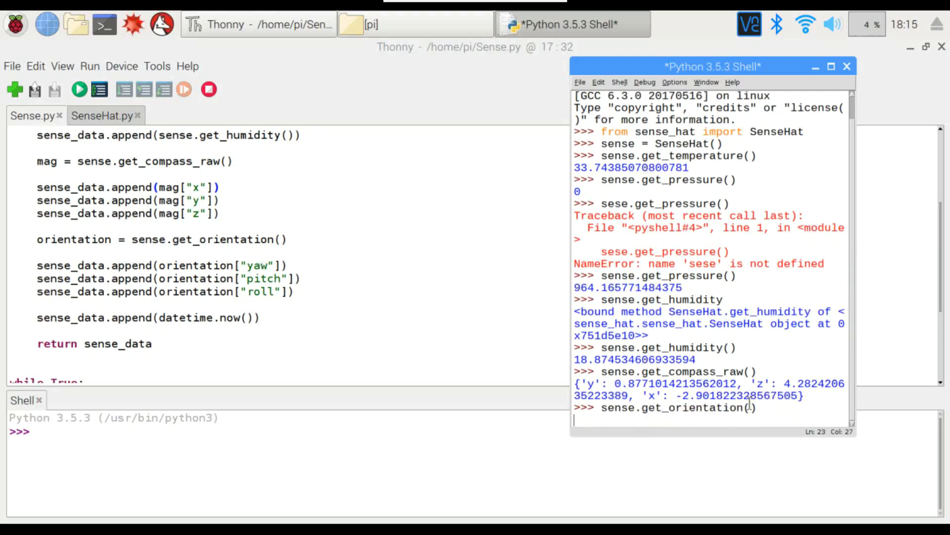
{"action": "key", "text": "Return"}
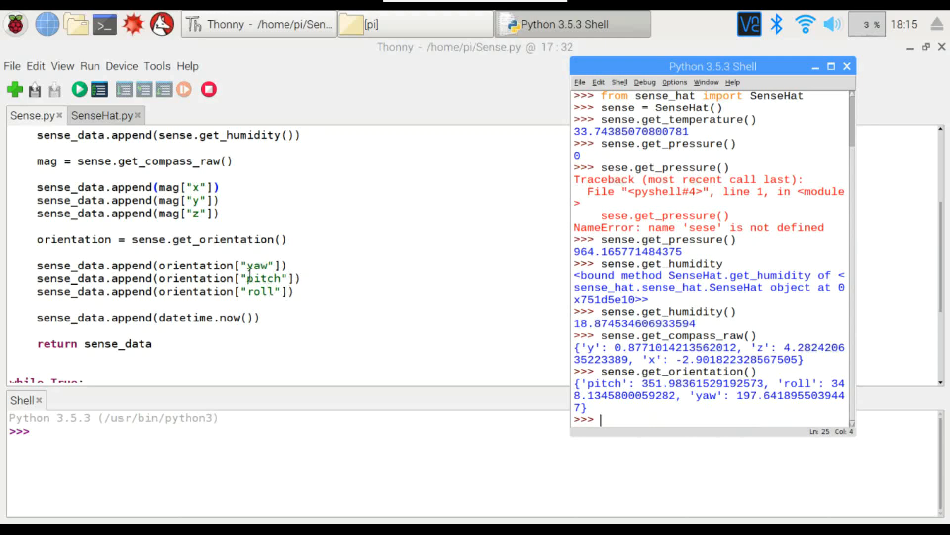
{"action": "mouse_move", "coordinate": [305, 305]}
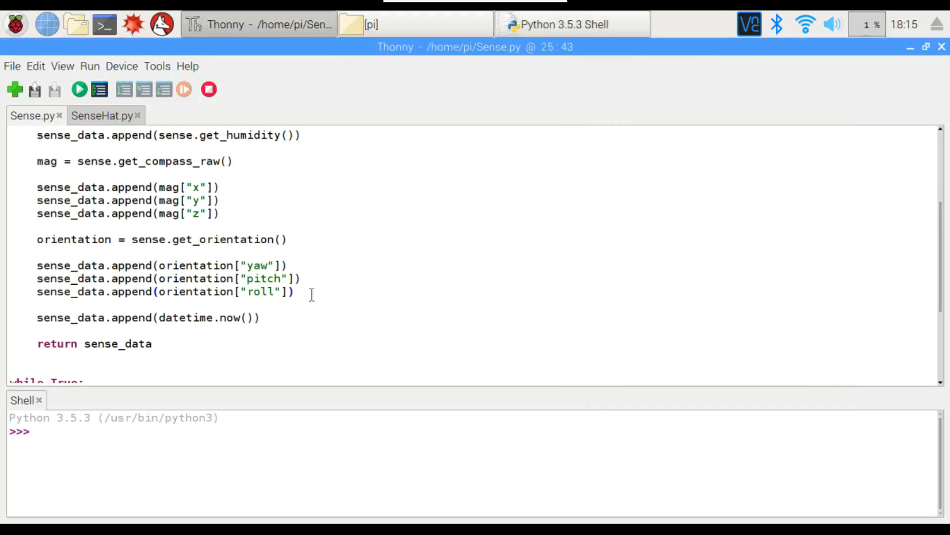
{"action": "scroll", "scroll_direction": "up", "scroll_amount": 3}
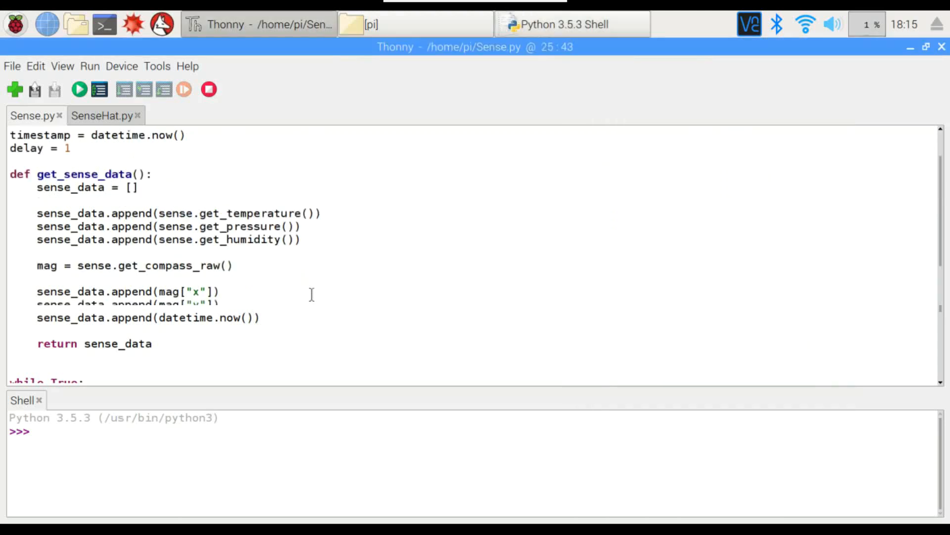
{"action": "scroll", "scroll_direction": "down", "scroll_amount": 3}
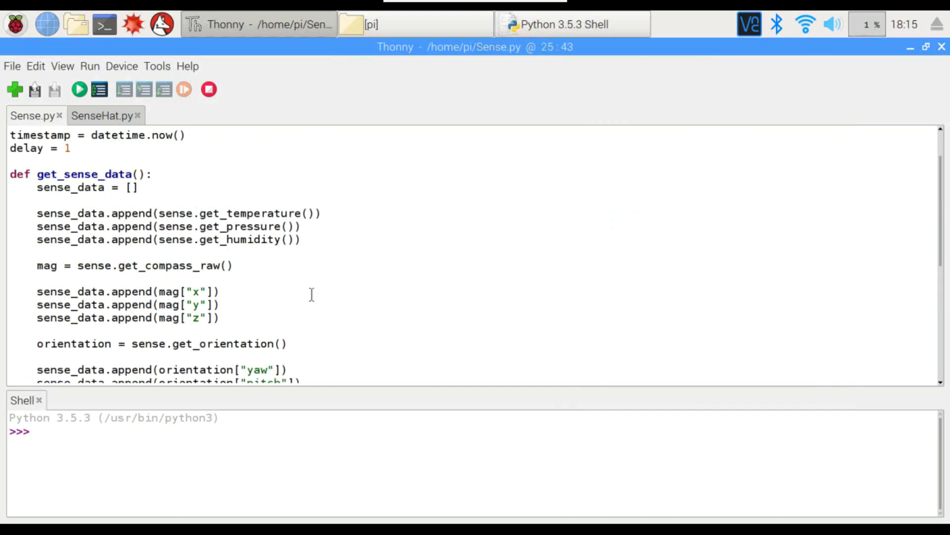
{"action": "scroll", "scroll_direction": "up", "scroll_amount": 3}
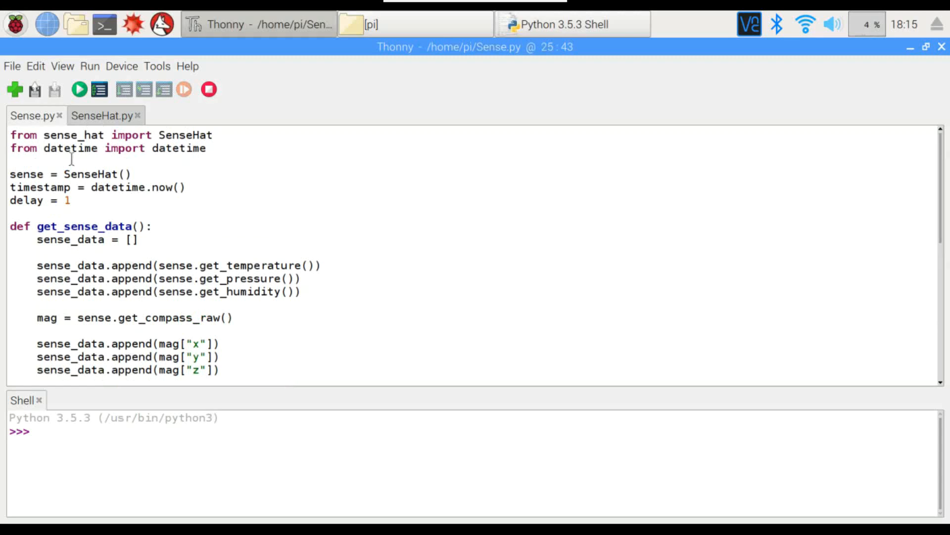
{"action": "mouse_move", "coordinate": [191, 180]}
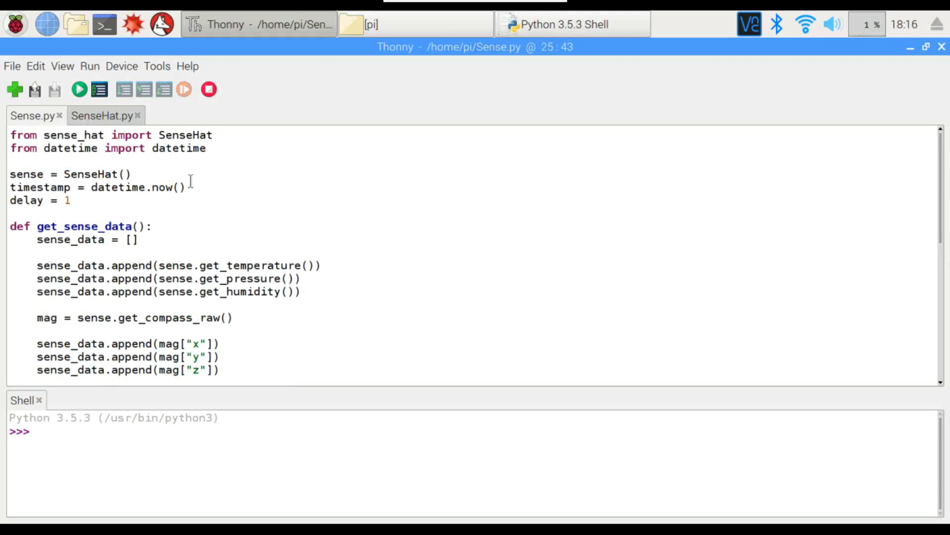
{"action": "mouse_move", "coordinate": [199, 210]}
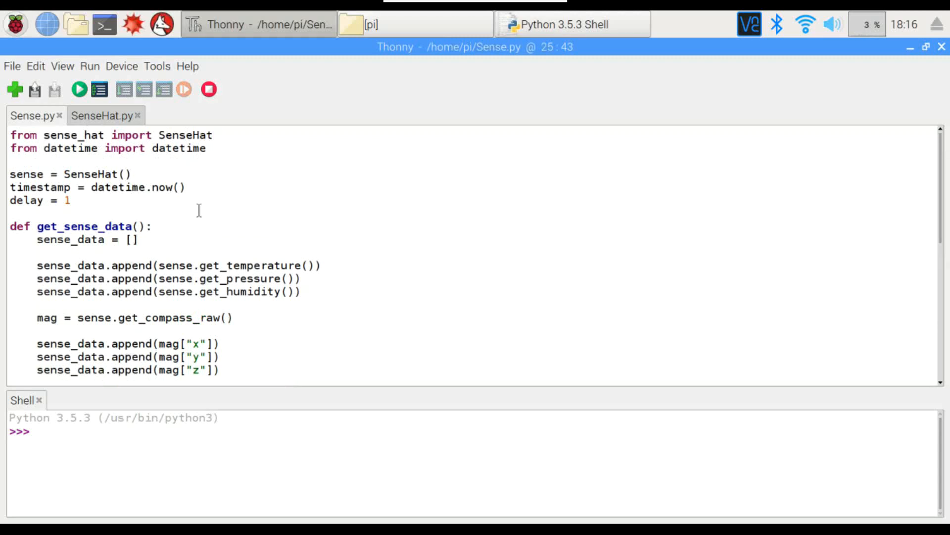
{"action": "scroll", "scroll_direction": "down", "scroll_amount": 3}
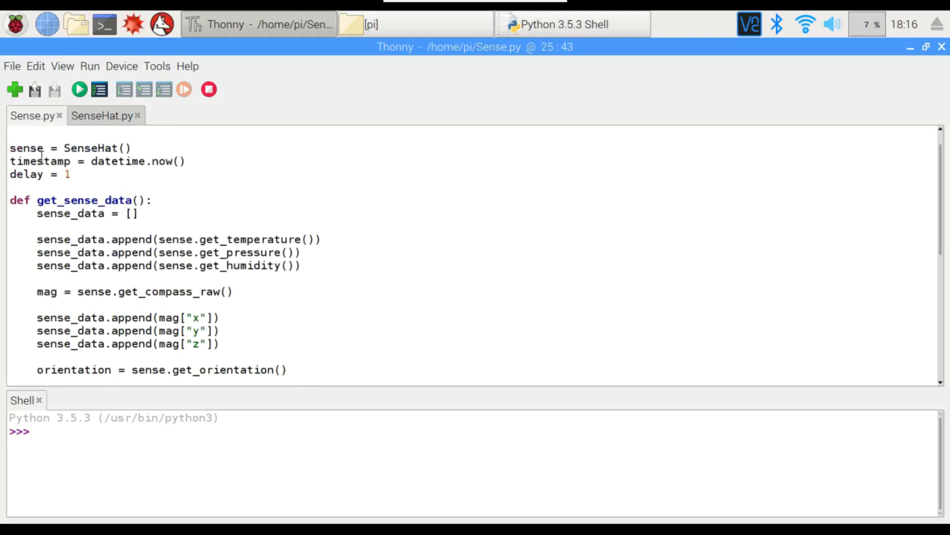
{"action": "mouse_move", "coordinate": [108, 180]}
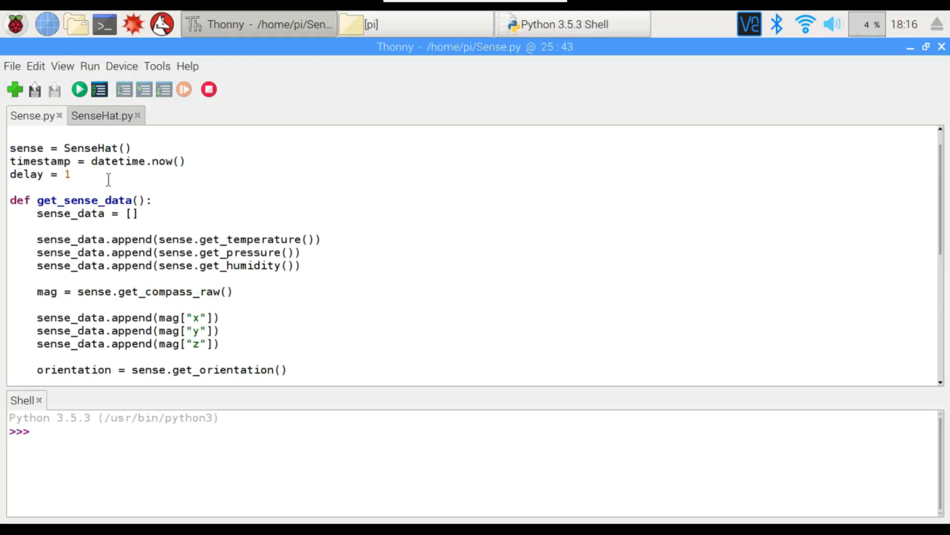
{"action": "mouse_move", "coordinate": [228, 255]}
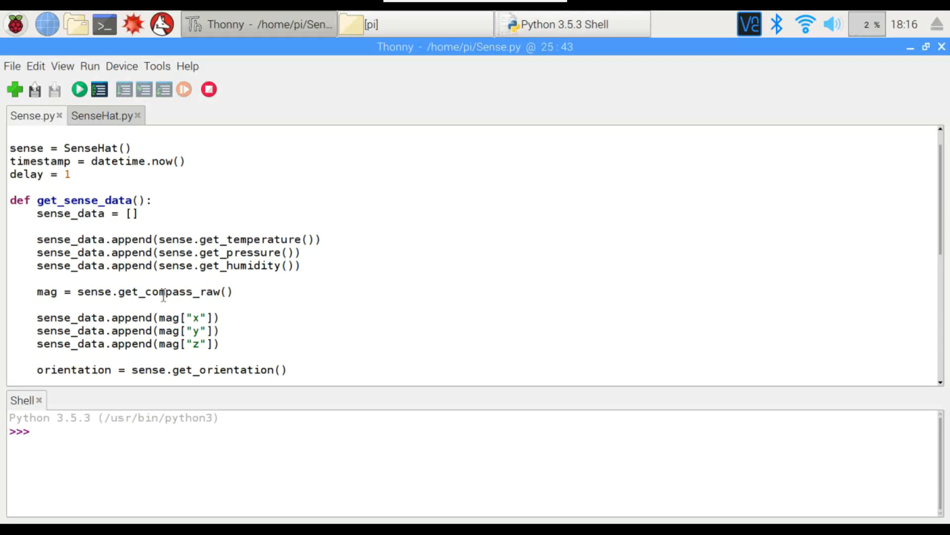
{"action": "mouse_move", "coordinate": [254, 357]}
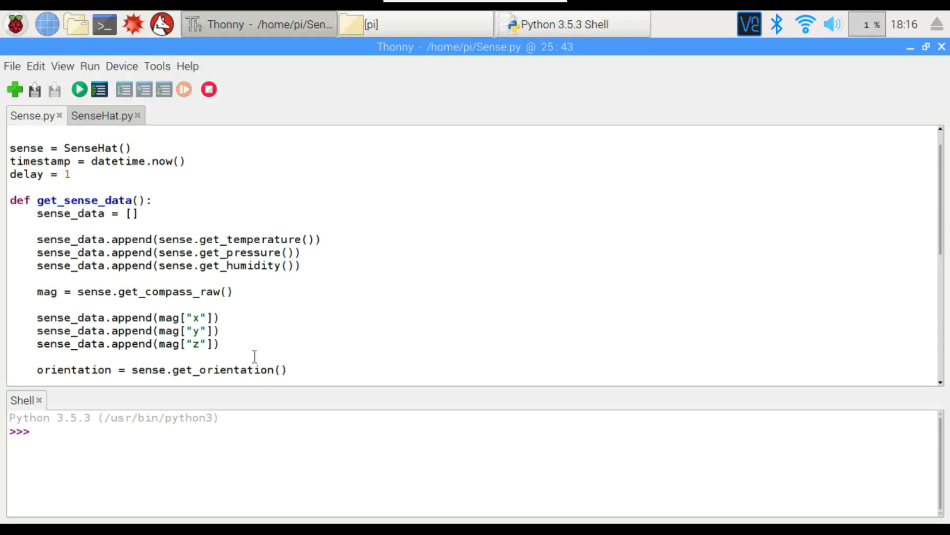
{"action": "scroll", "scroll_direction": "down", "scroll_amount": 3}
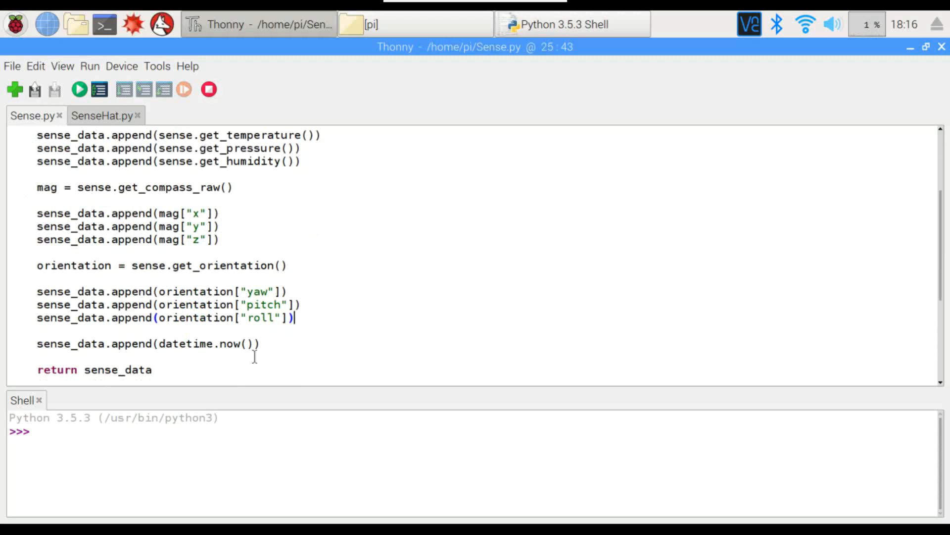
{"action": "scroll", "scroll_direction": "down", "scroll_amount": 3}
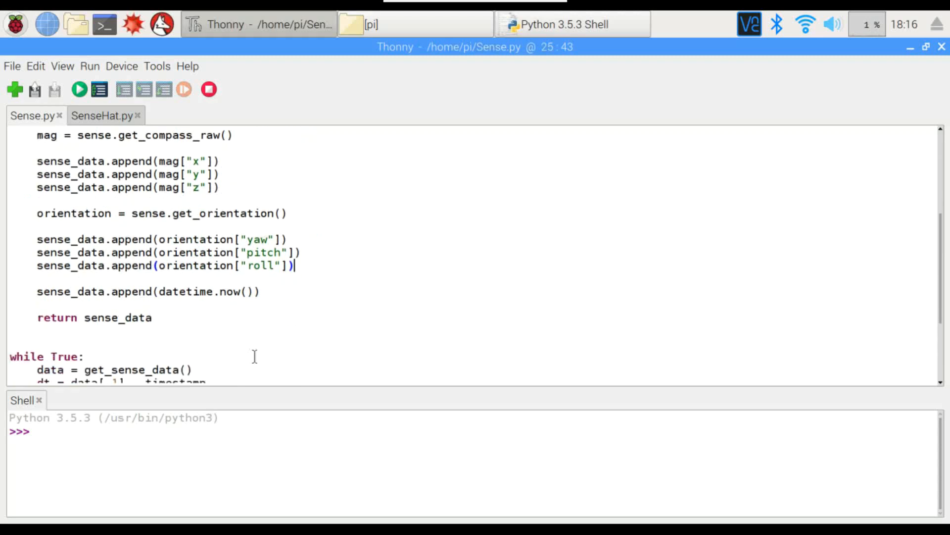
{"action": "mouse_move", "coordinate": [189, 301]}
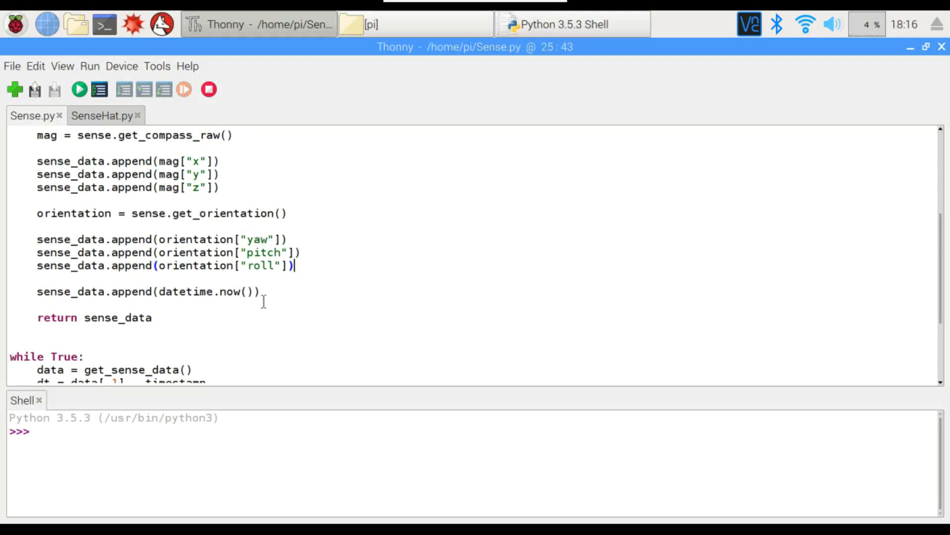
{"action": "scroll", "scroll_direction": "down", "scroll_amount": 3}
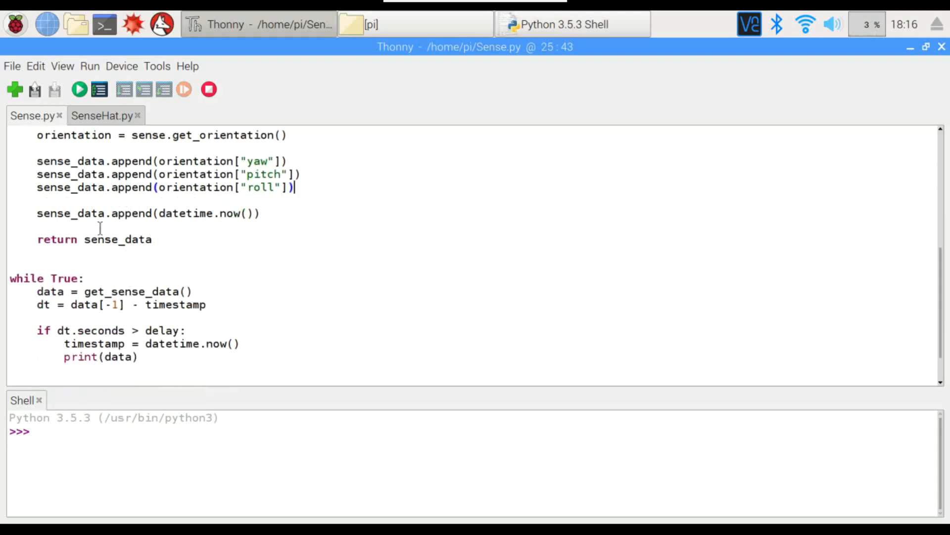
{"action": "mouse_move", "coordinate": [121, 246]}
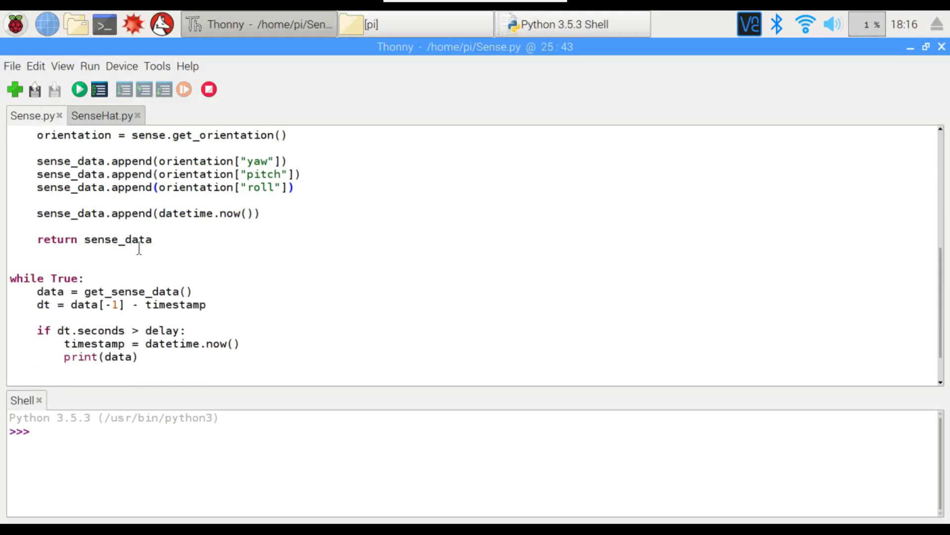
{"action": "scroll", "scroll_direction": "down", "scroll_amount": 3}
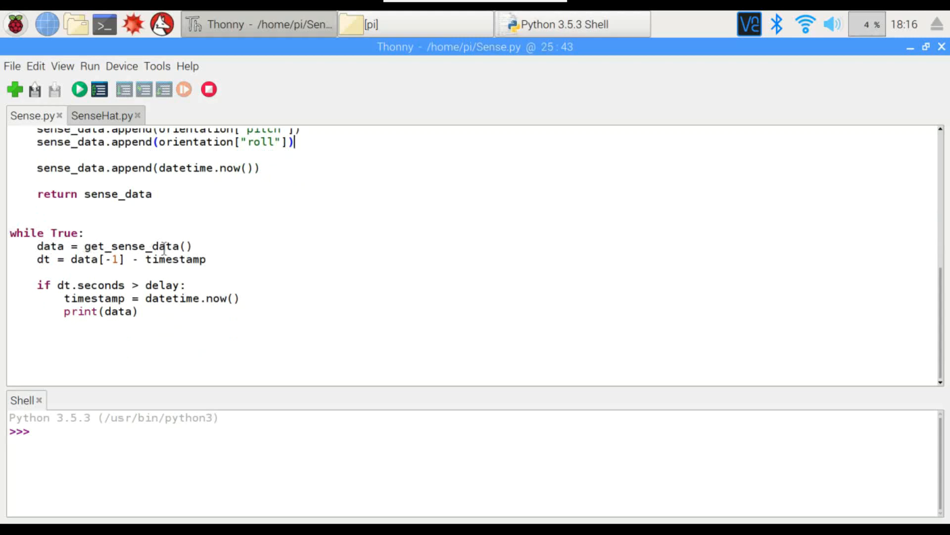
{"action": "mouse_move", "coordinate": [171, 186]}
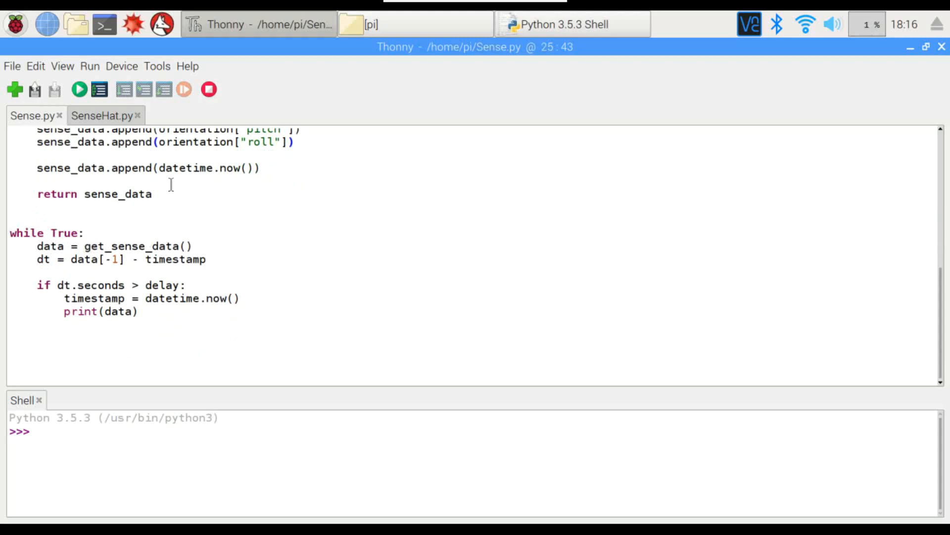
{"action": "scroll", "scroll_direction": "up", "scroll_amount": 3}
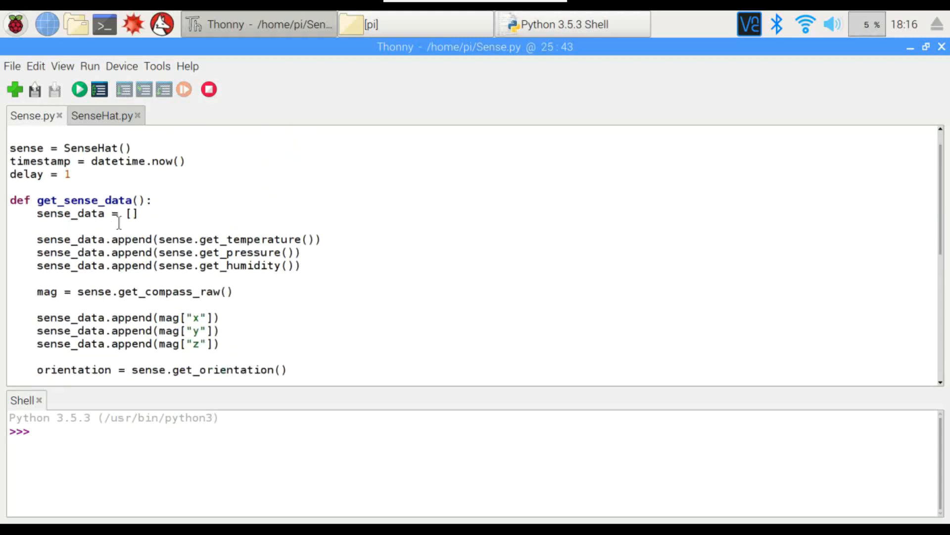
{"action": "scroll", "scroll_direction": "down", "scroll_amount": 3}
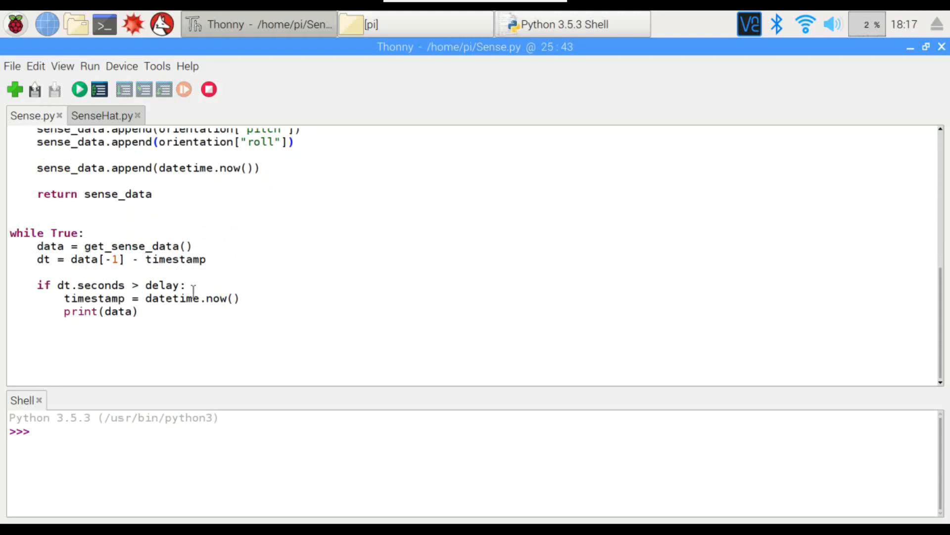
{"action": "left_click", "coordinate": [295, 142]}
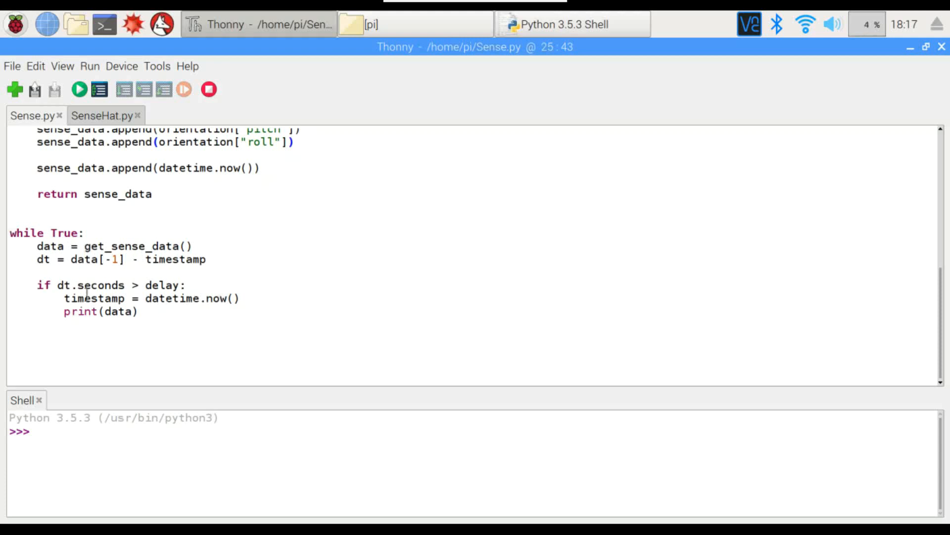
{"action": "left_click", "coordinate": [293, 142]}
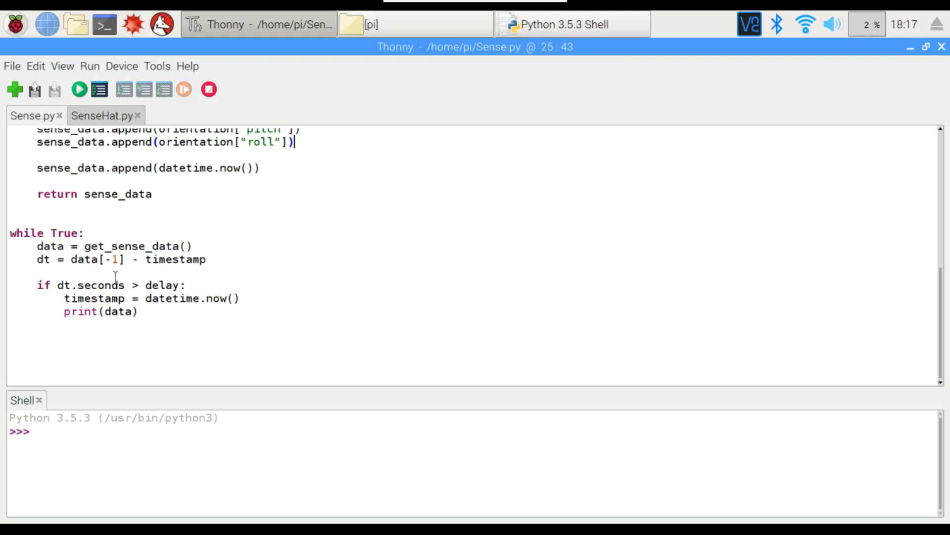
{"action": "mouse_move", "coordinate": [79, 89]}
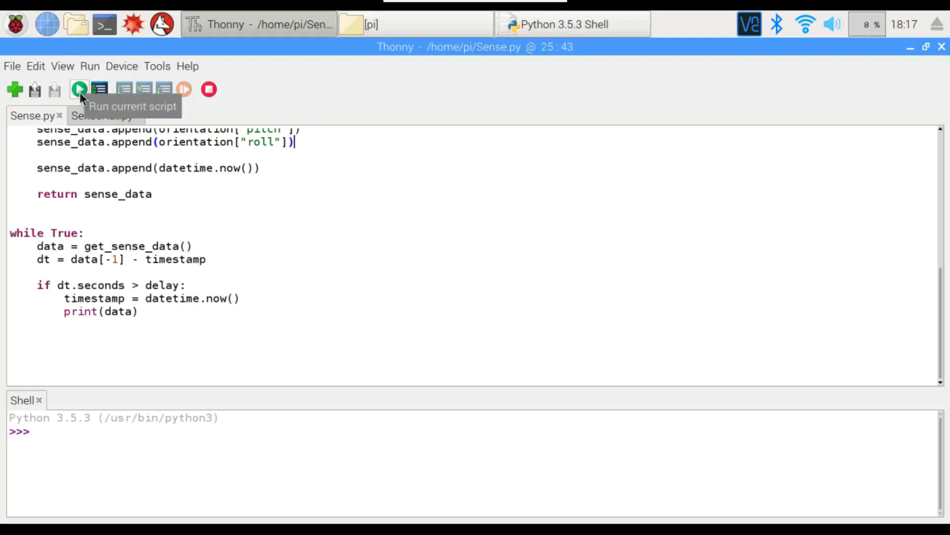
{"action": "left_click", "coordinate": [79, 89]}
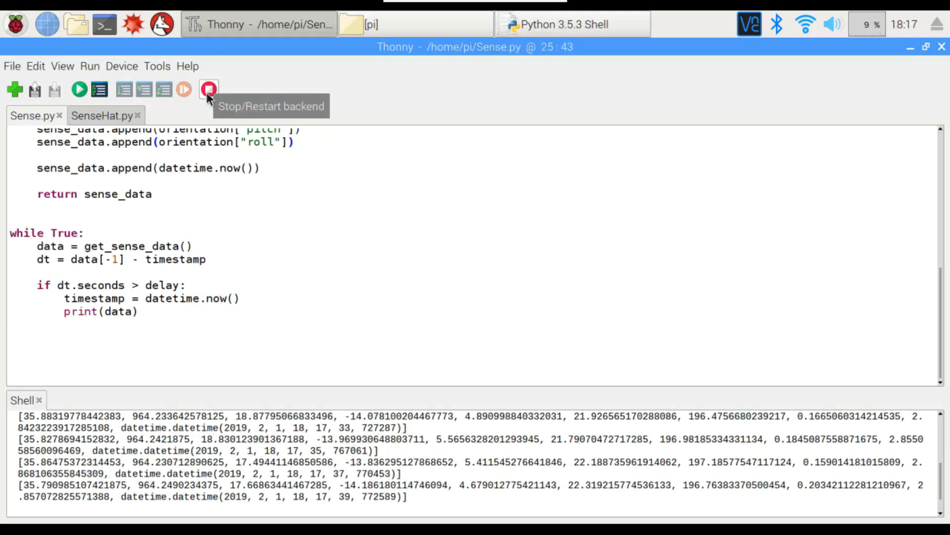
{"action": "left_click", "coordinate": [209, 89]}
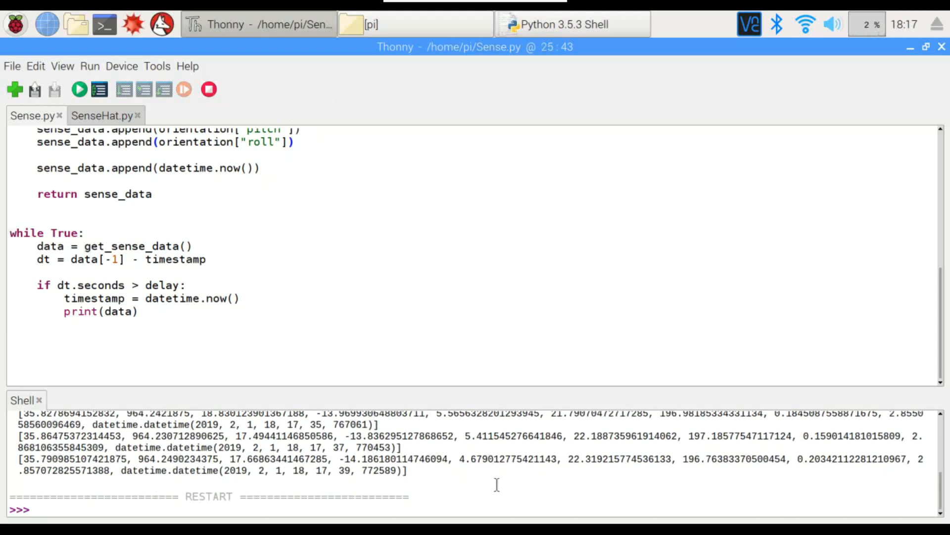
{"action": "mouse_move", "coordinate": [674, 451]}
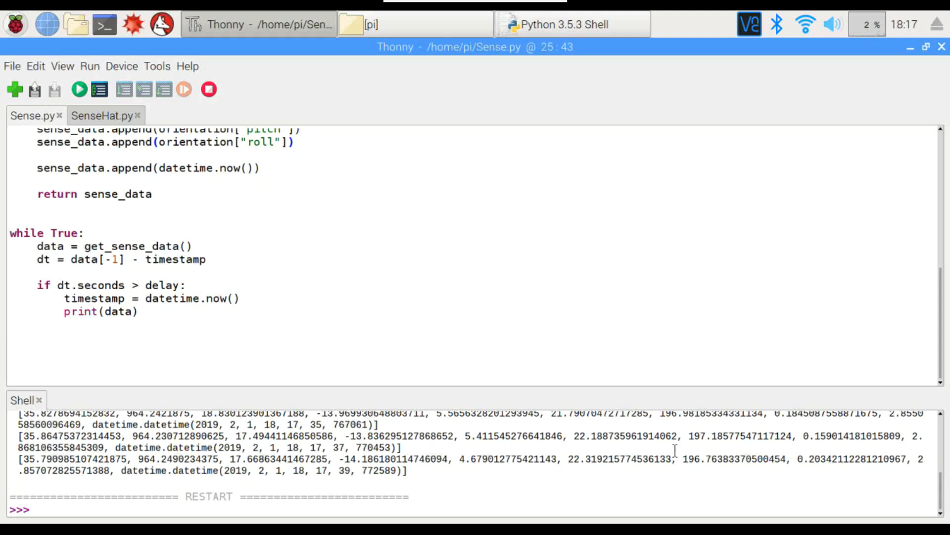
{"action": "mouse_move", "coordinate": [242, 348]}
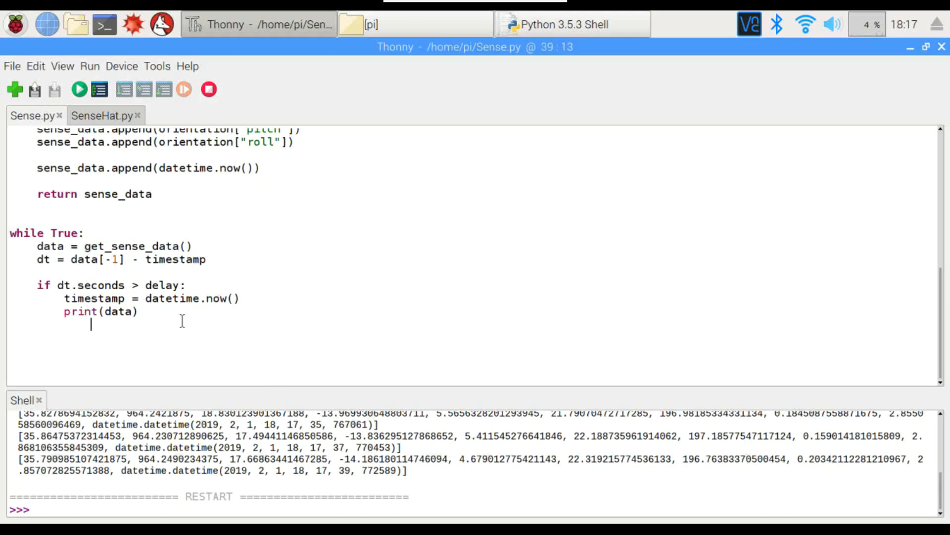
{"action": "mouse_move", "coordinate": [99, 89]}
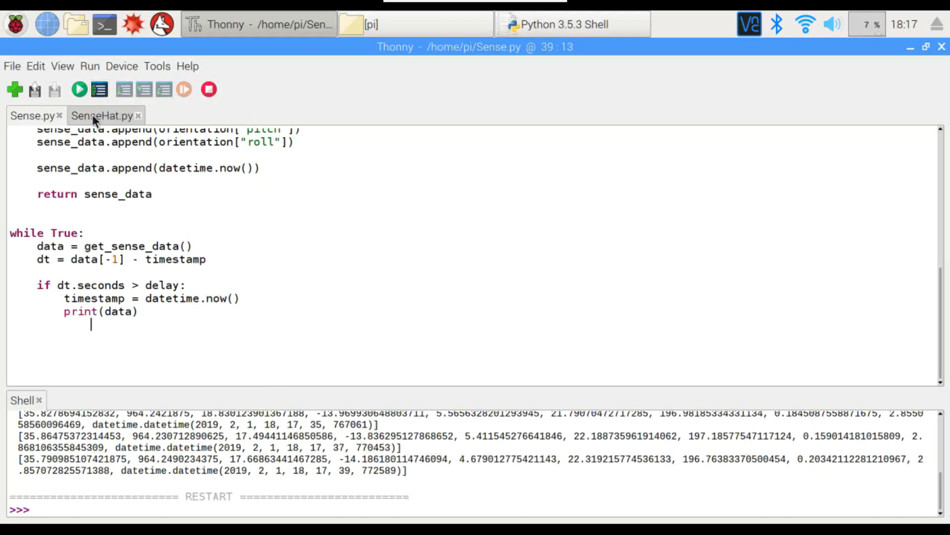
Step: Switch to SenseHat.py and highlight the writerow line that logs each sensor row
{"action": "left_click", "coordinate": [102, 115]}
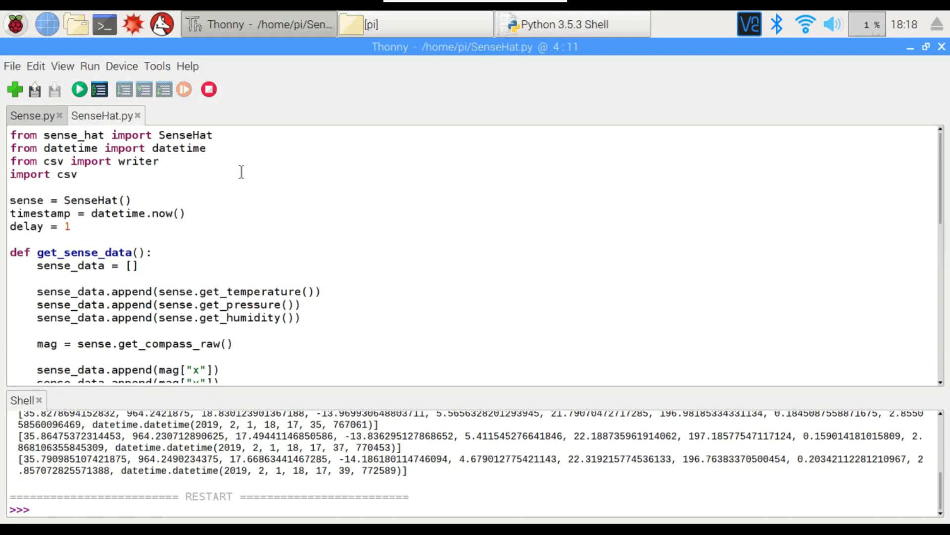
{"action": "mouse_move", "coordinate": [407, 323]}
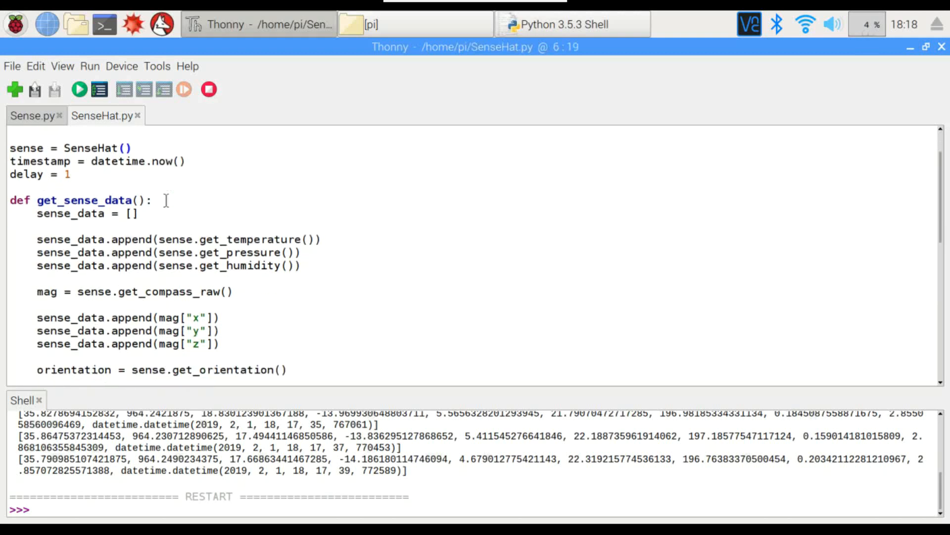
{"action": "scroll", "scroll_direction": "down", "scroll_amount": 3}
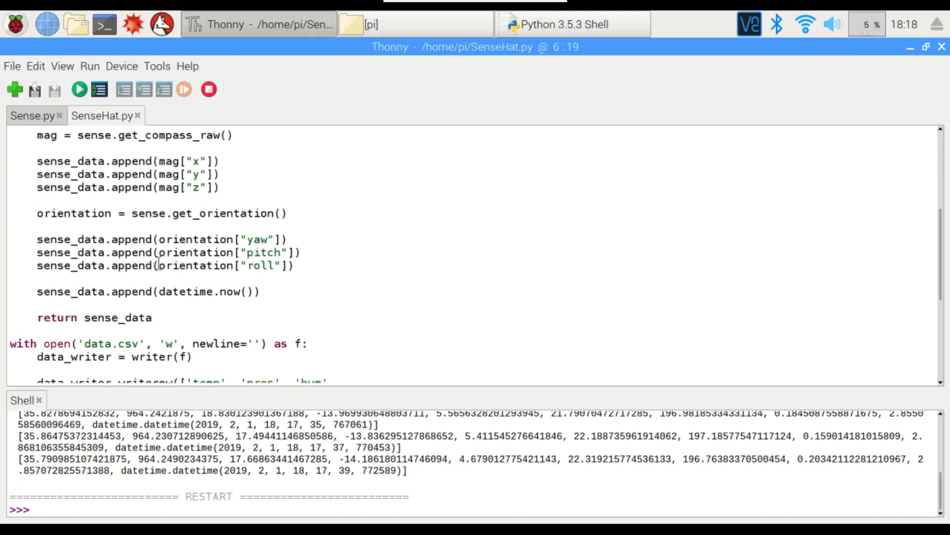
{"action": "scroll", "scroll_direction": "down", "scroll_amount": 3}
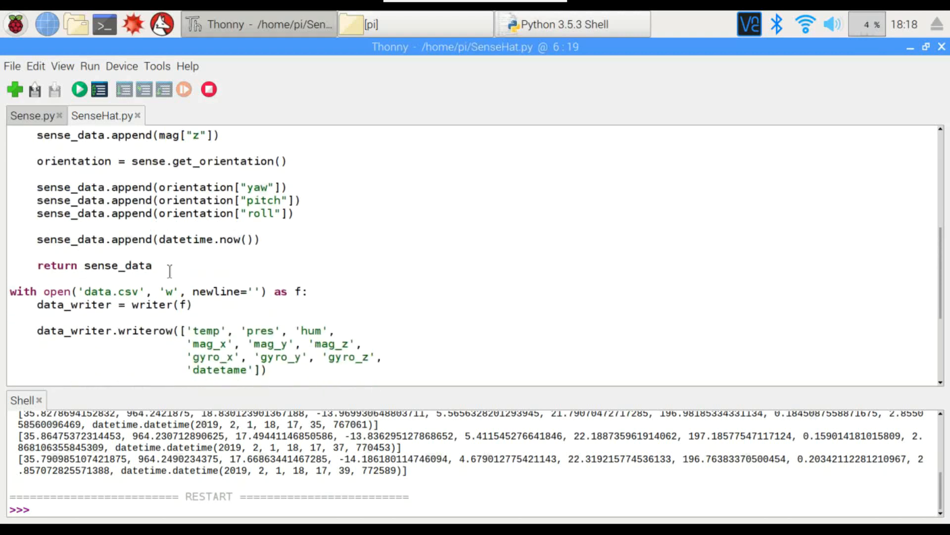
{"action": "scroll", "scroll_direction": "down", "scroll_amount": 3}
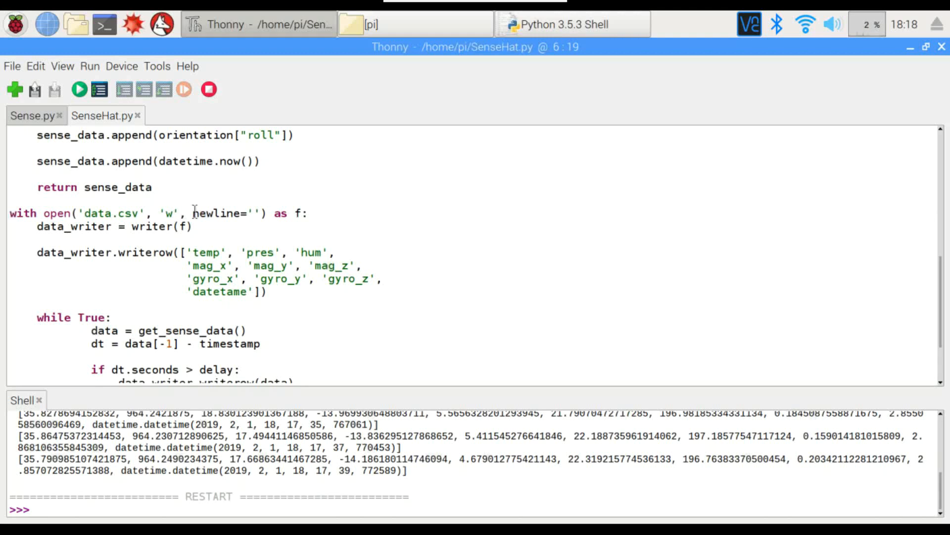
{"action": "mouse_move", "coordinate": [301, 226]}
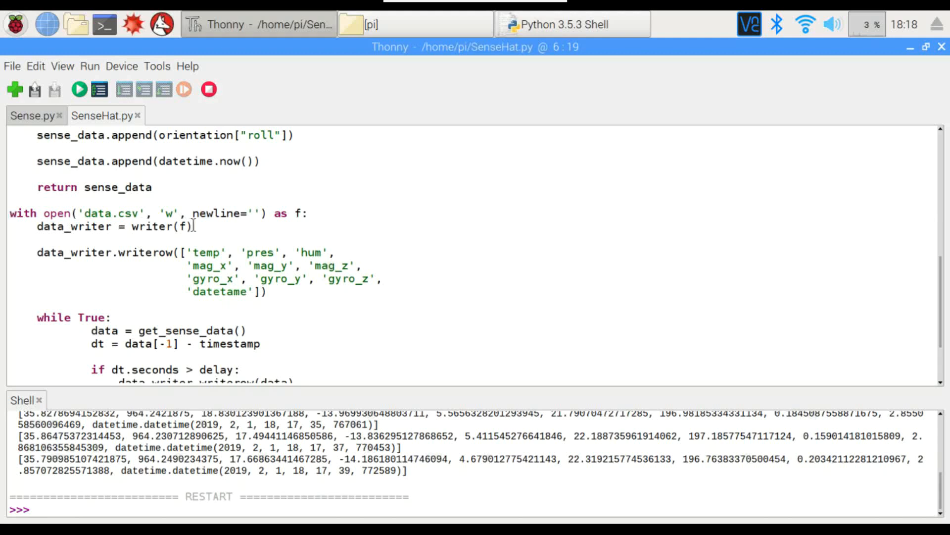
{"action": "mouse_move", "coordinate": [189, 236]}
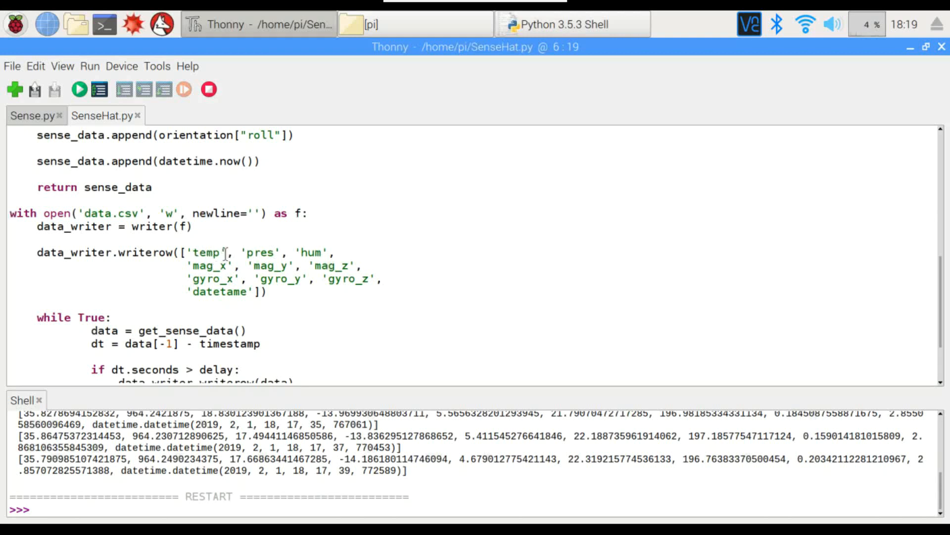
{"action": "mouse_move", "coordinate": [354, 245]}
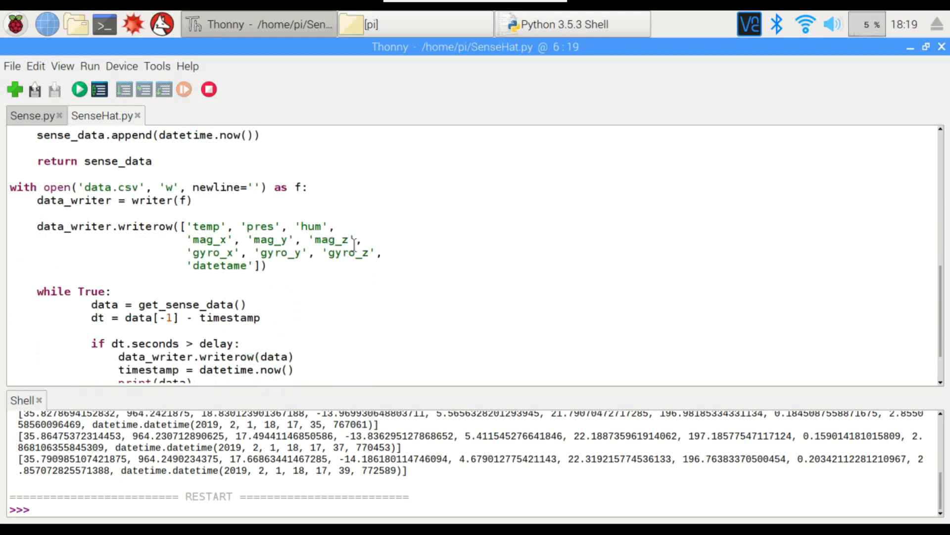
{"action": "mouse_move", "coordinate": [393, 262]}
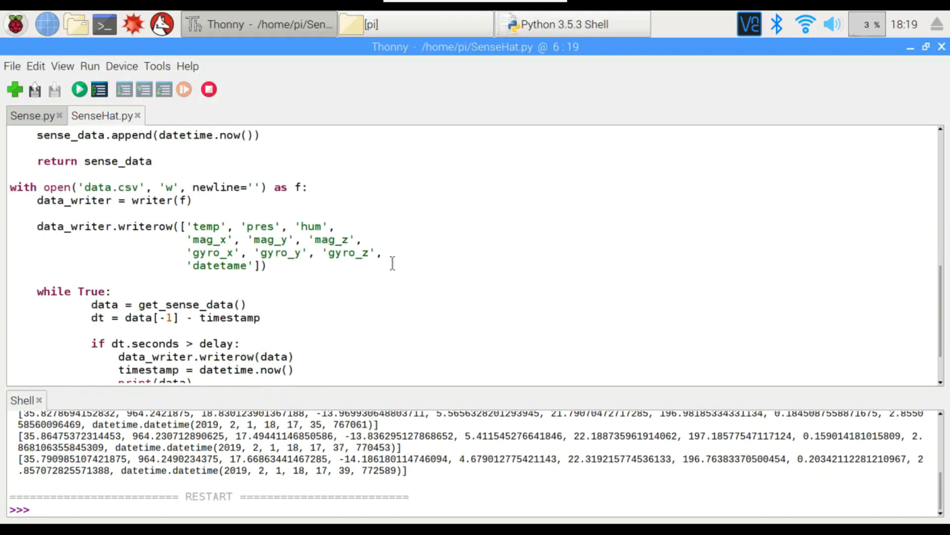
{"action": "scroll", "scroll_direction": "down", "scroll_amount": 3}
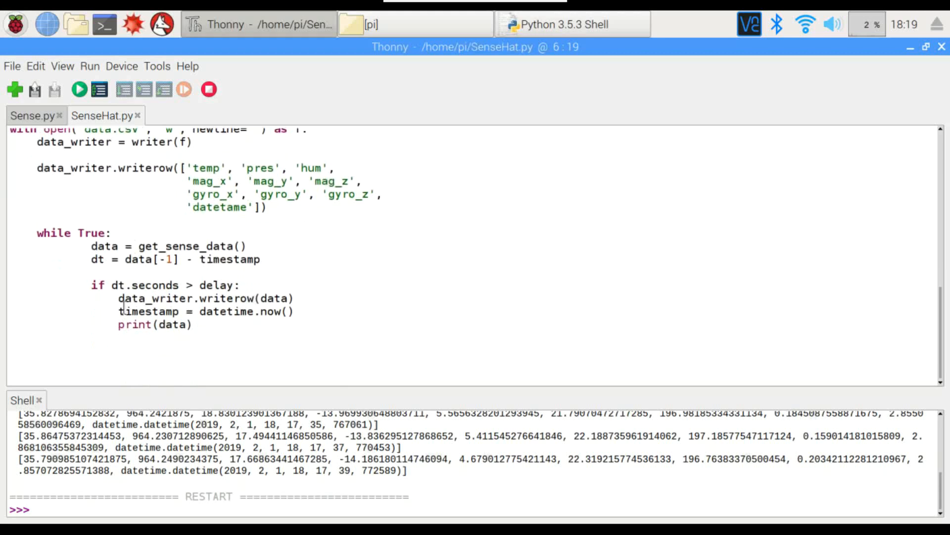
{"action": "left_click", "coordinate": [119, 298]}
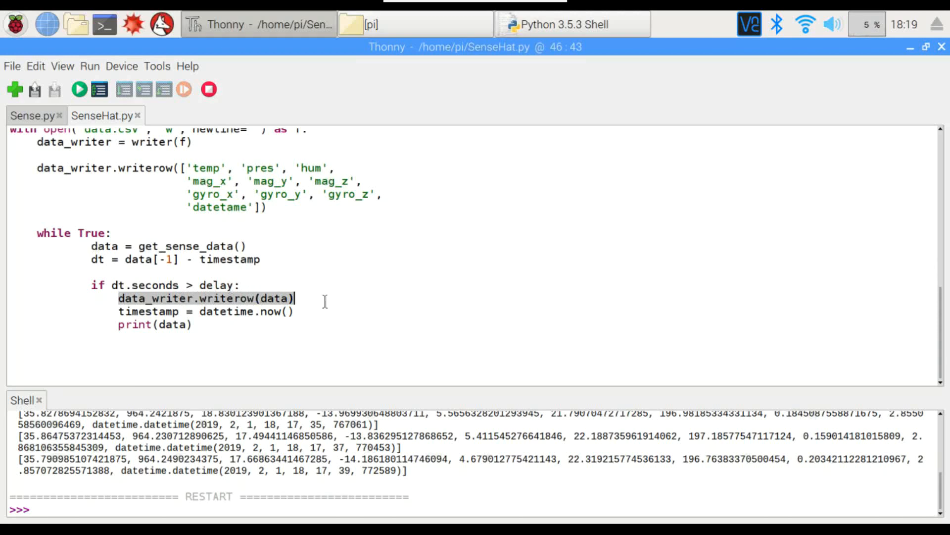
{"action": "mouse_move", "coordinate": [174, 329]}
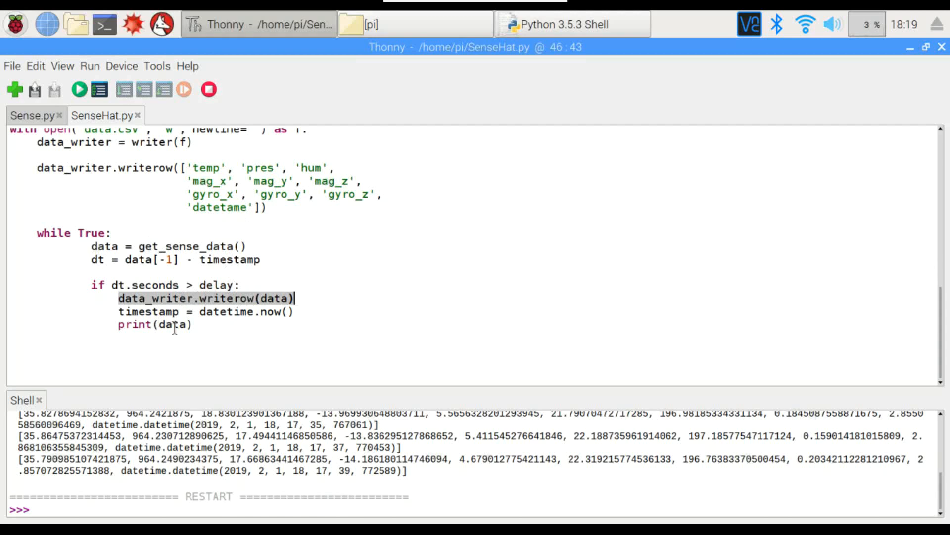
{"action": "mouse_move", "coordinate": [218, 325]}
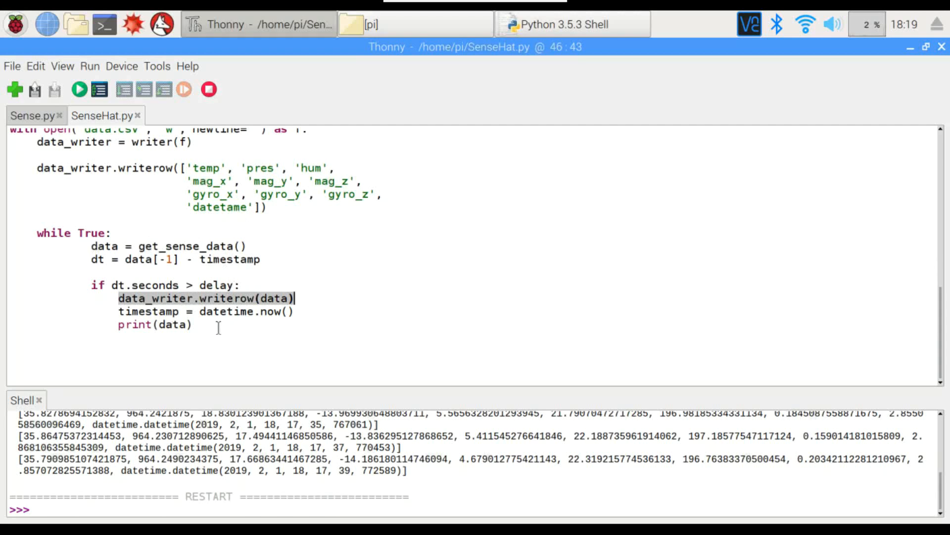
{"action": "left_click", "coordinate": [293, 311]}
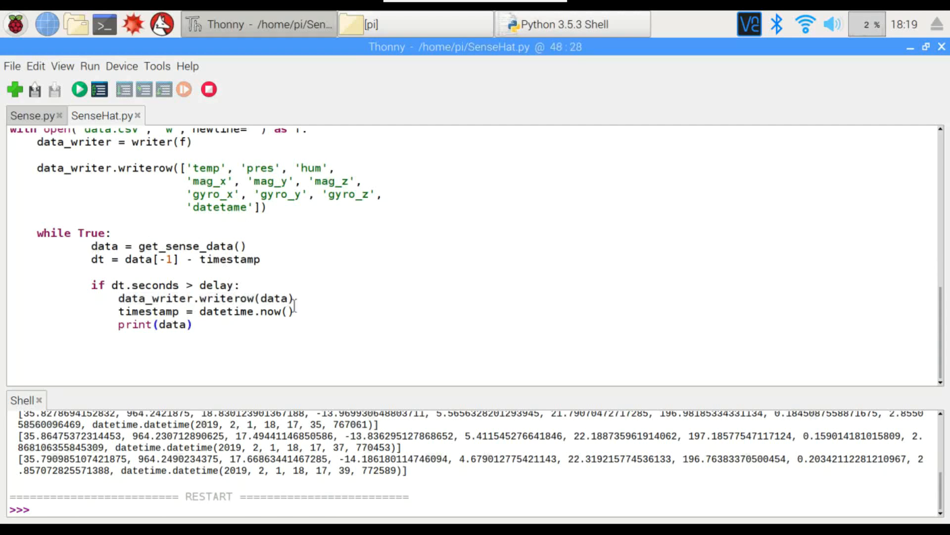
Step: Select the 'data.csv' file name in the SenseHat.py code
{"action": "scroll", "scroll_direction": "up", "scroll_amount": 3}
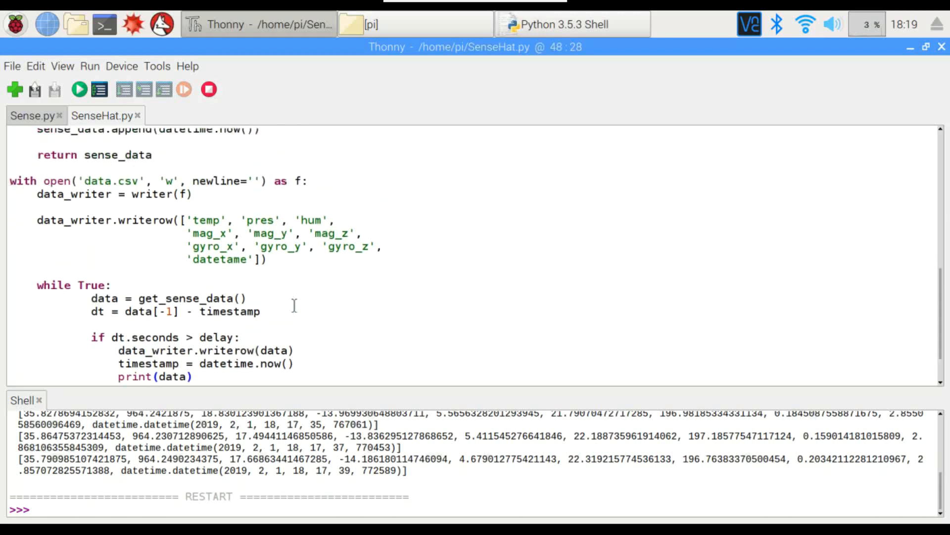
{"action": "left_click", "coordinate": [79, 180]}
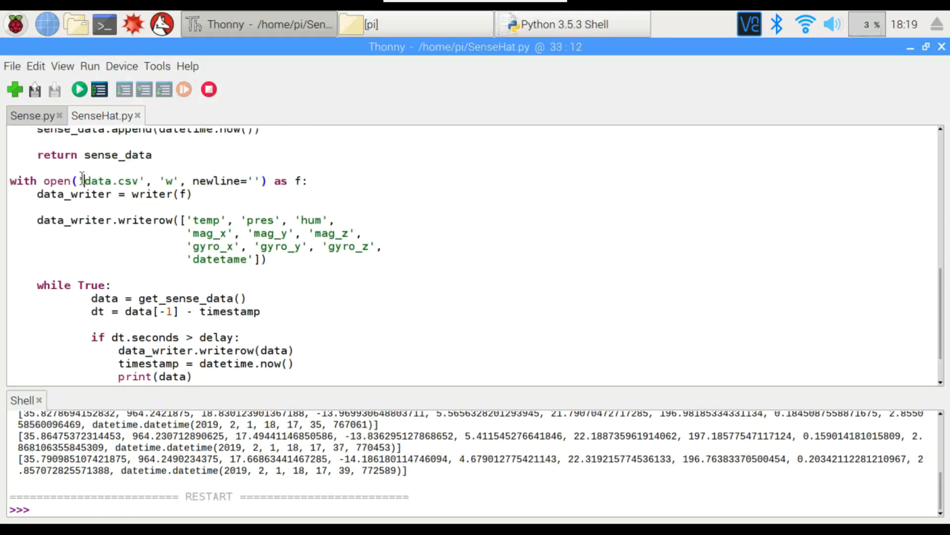
{"action": "double_click", "coordinate": [108, 180]}
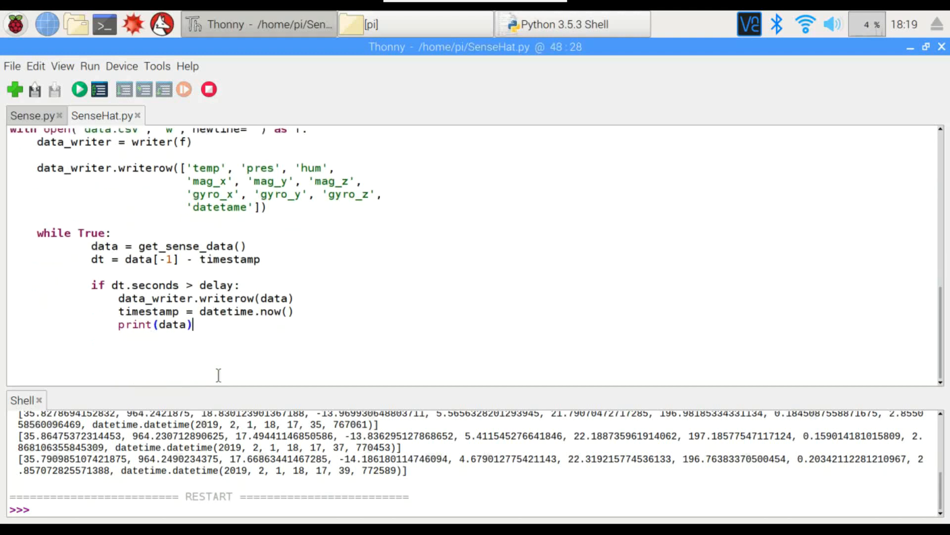
{"action": "mouse_move", "coordinate": [79, 89]}
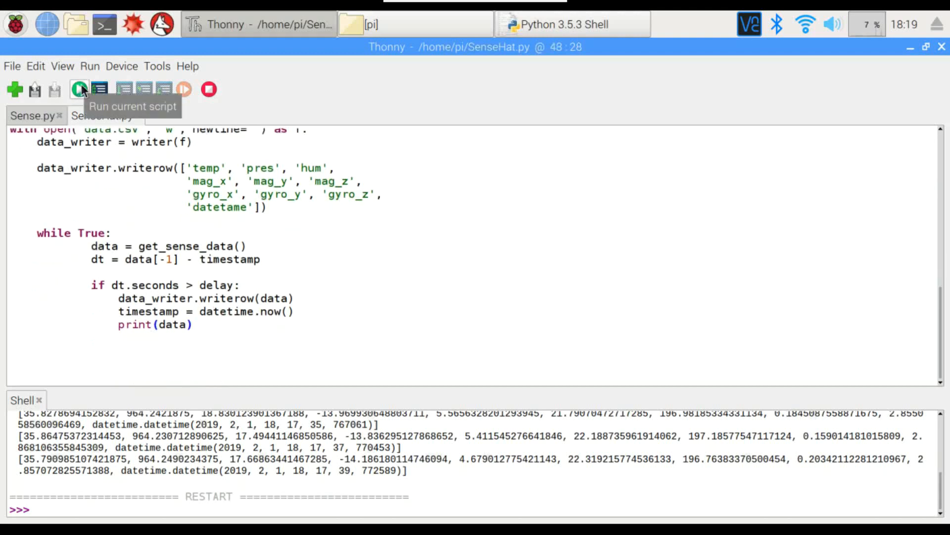
Step: Run SenseHat.py until sensor rows print in the shell, then stop it
{"action": "left_click", "coordinate": [79, 89]}
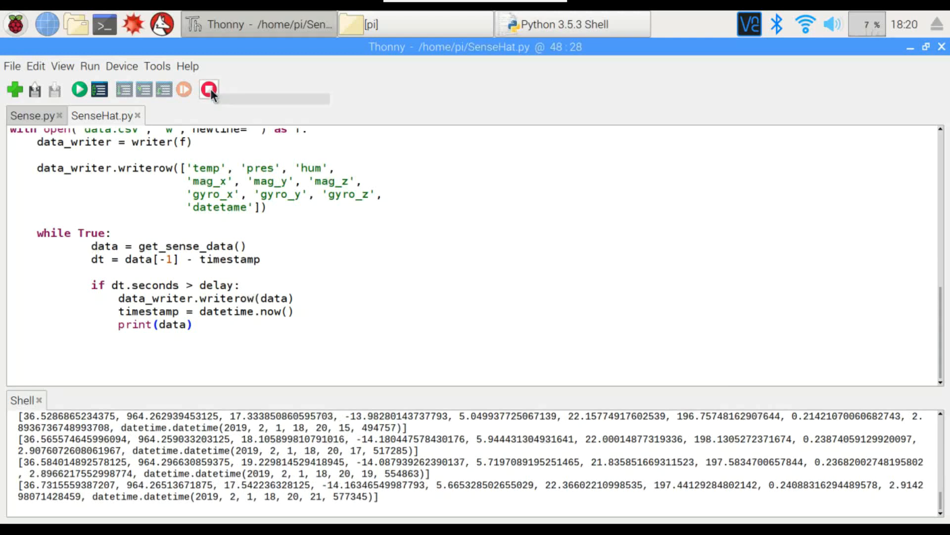
{"action": "left_click", "coordinate": [209, 89]}
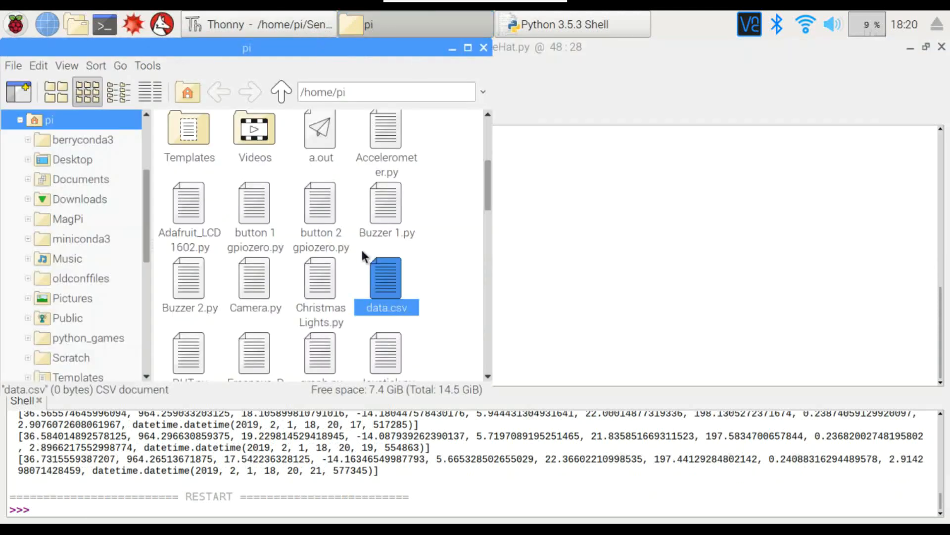
Step: Open the empty data.csv, cancel its Text Import dialog and return to Thonny
{"action": "double_click", "coordinate": [386, 279]}
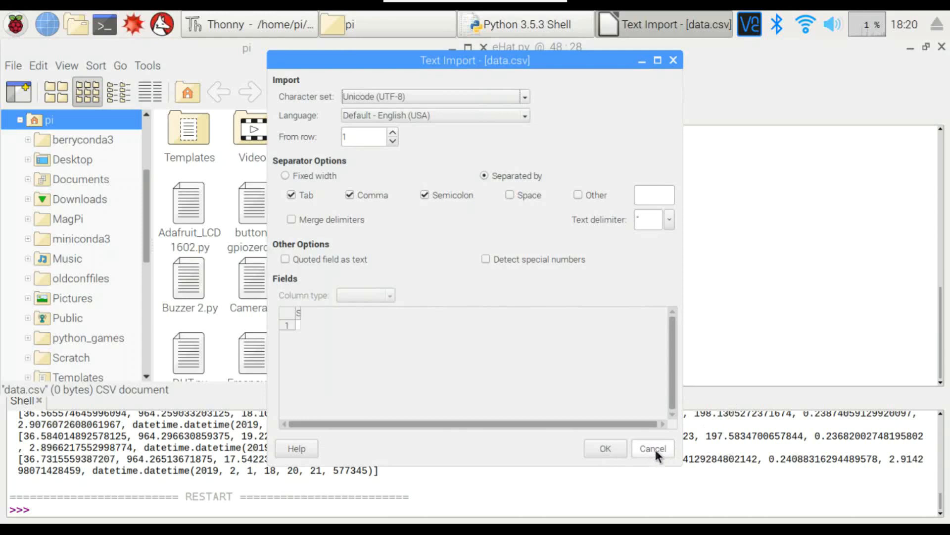
{"action": "left_click", "coordinate": [652, 448]}
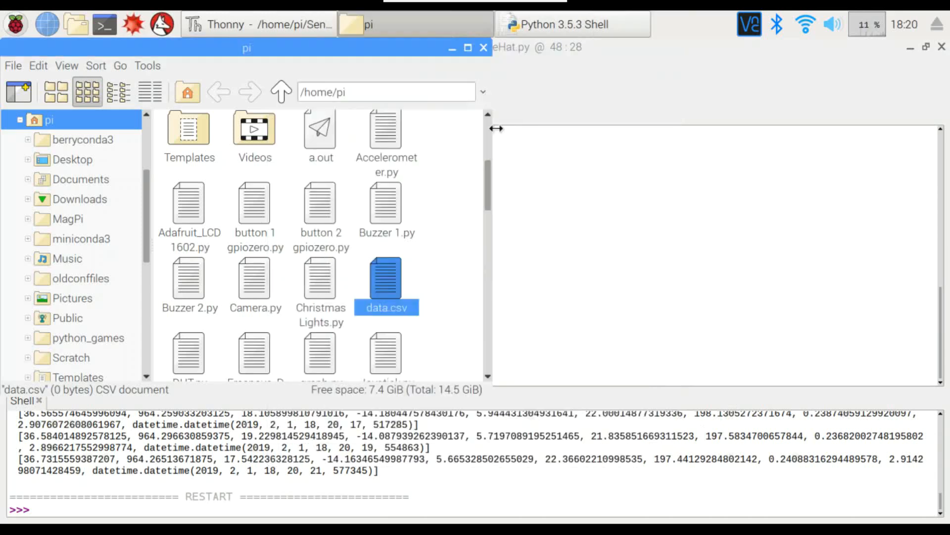
{"action": "left_click", "coordinate": [257, 24]}
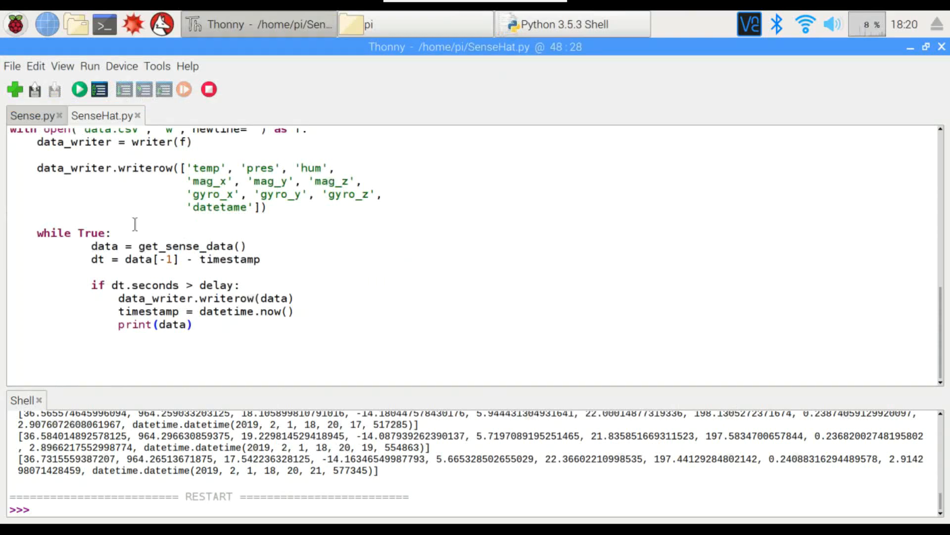
{"action": "mouse_move", "coordinate": [79, 89]}
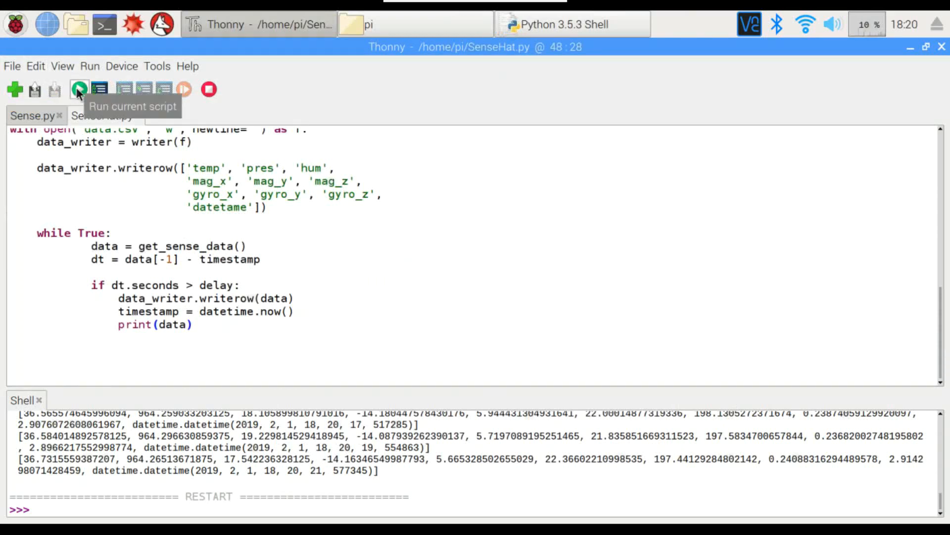
Step: Run SenseHat.py again and stop it with a KeyboardInterrupt after new rows print
{"action": "left_click", "coordinate": [79, 90]}
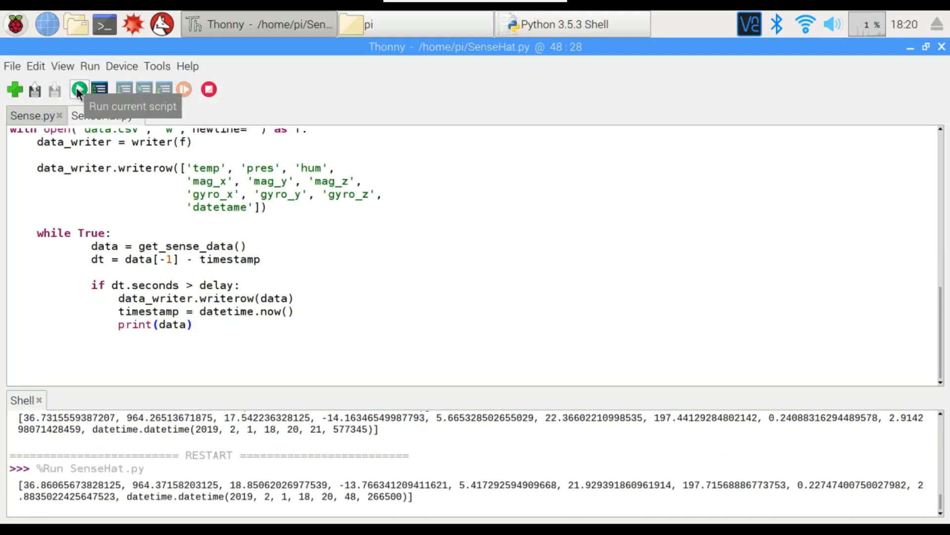
{"action": "left_click", "coordinate": [79, 89]}
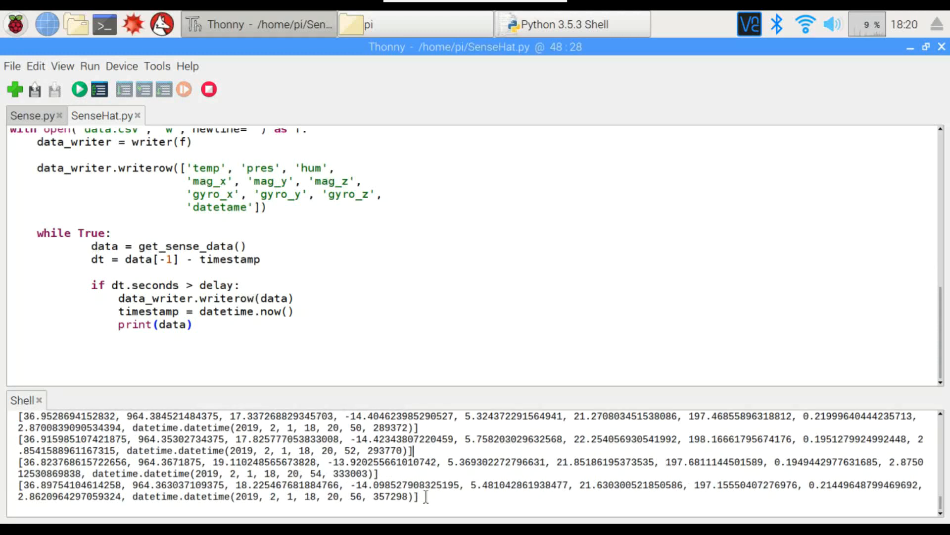
{"action": "left_click", "coordinate": [209, 89]}
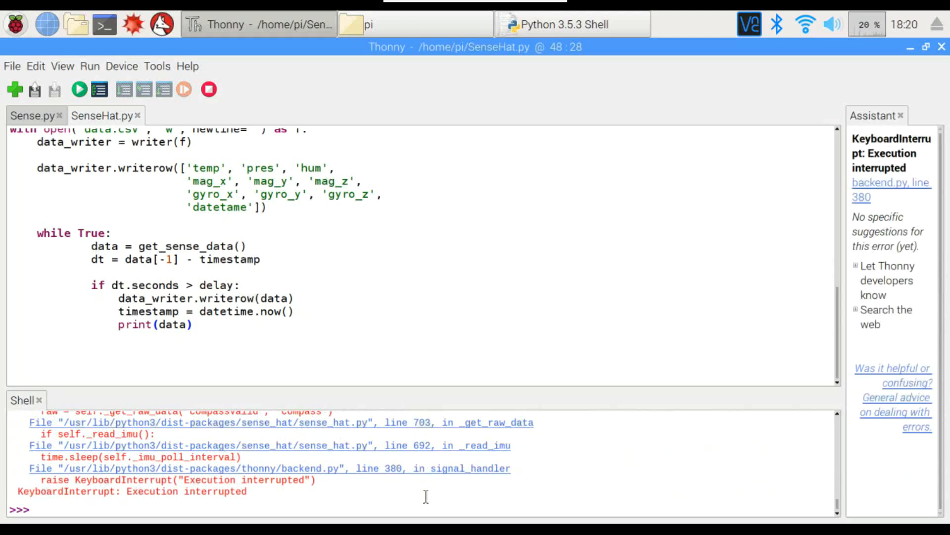
{"action": "mouse_move", "coordinate": [363, 54]}
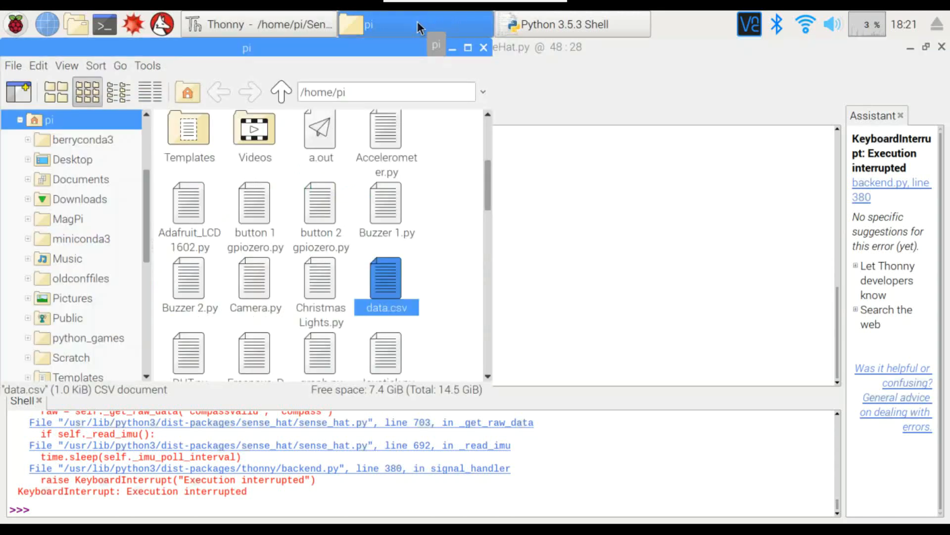
Step: Open data.csv in LibreOffice Calc, accepting the comma-separated Text Import settings
{"action": "double_click", "coordinate": [386, 279]}
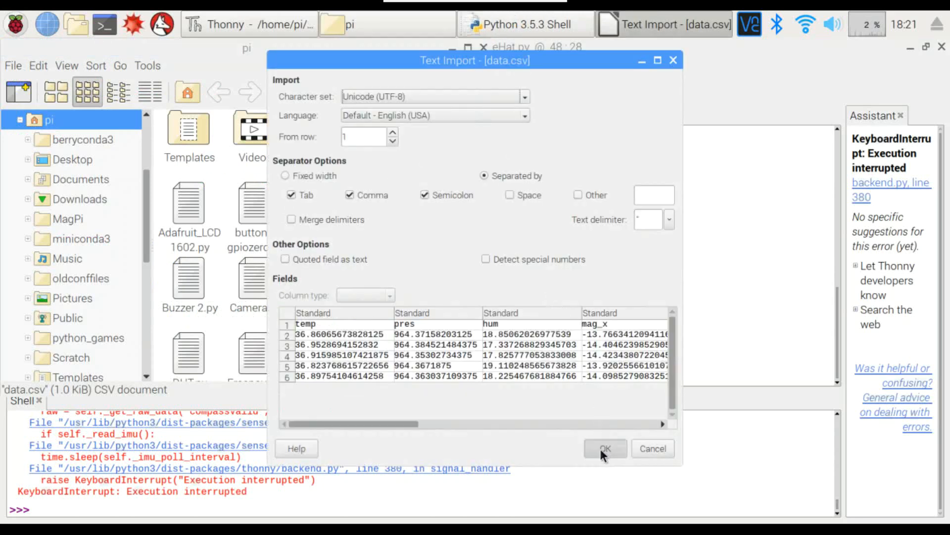
{"action": "left_click", "coordinate": [604, 447]}
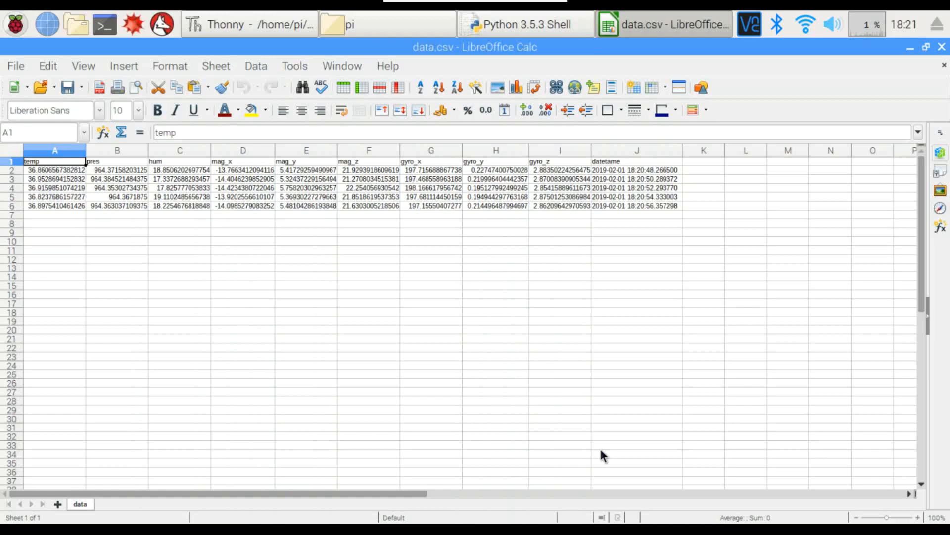
{"action": "mouse_move", "coordinate": [200, 283]}
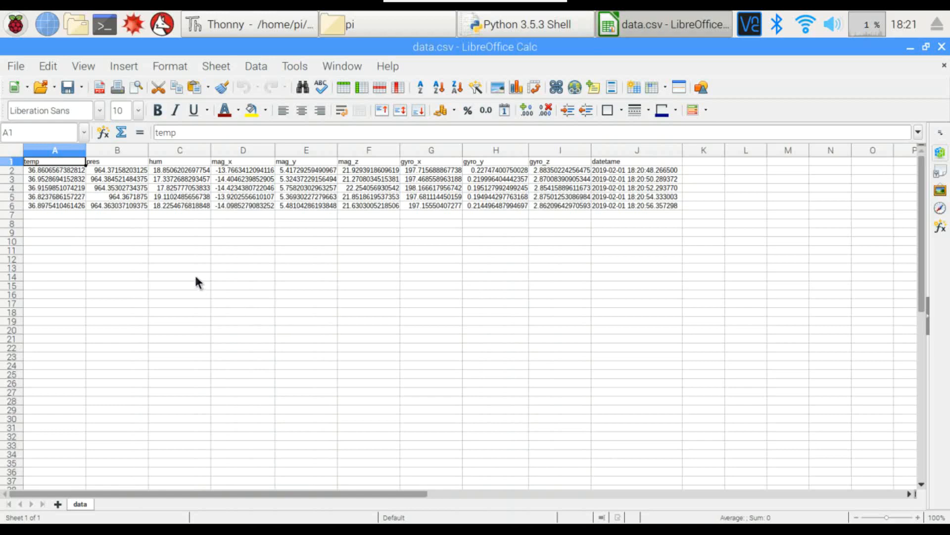
{"action": "left_click", "coordinate": [117, 215]}
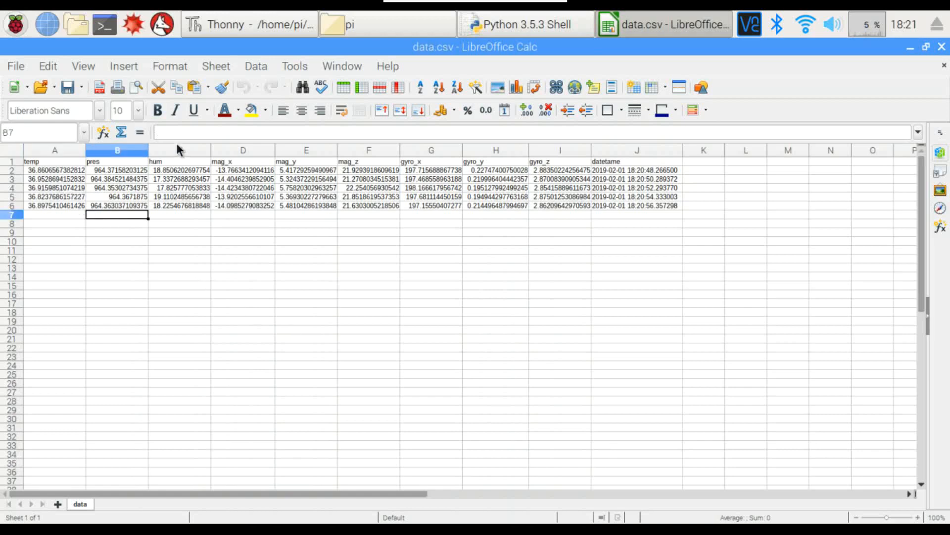
{"action": "mouse_move", "coordinate": [618, 174]}
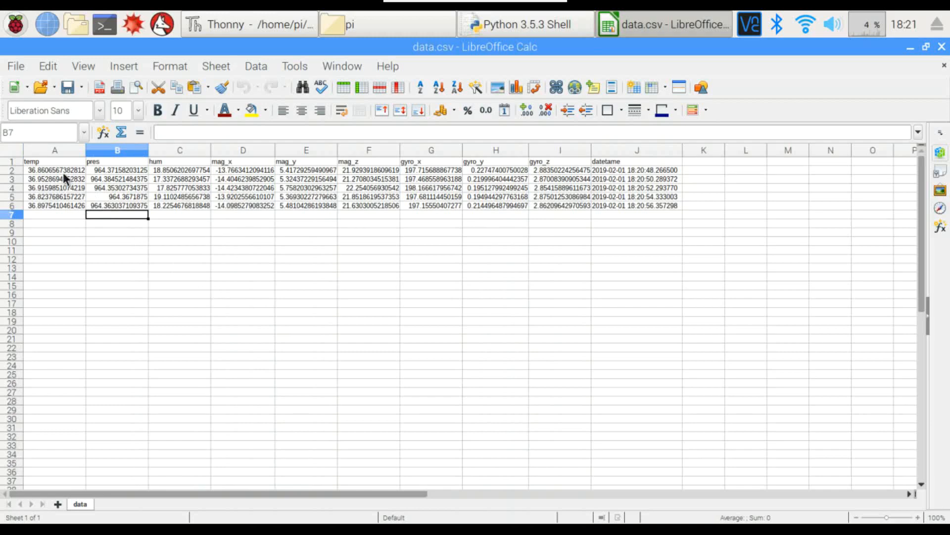
{"action": "left_click", "coordinate": [179, 170]}
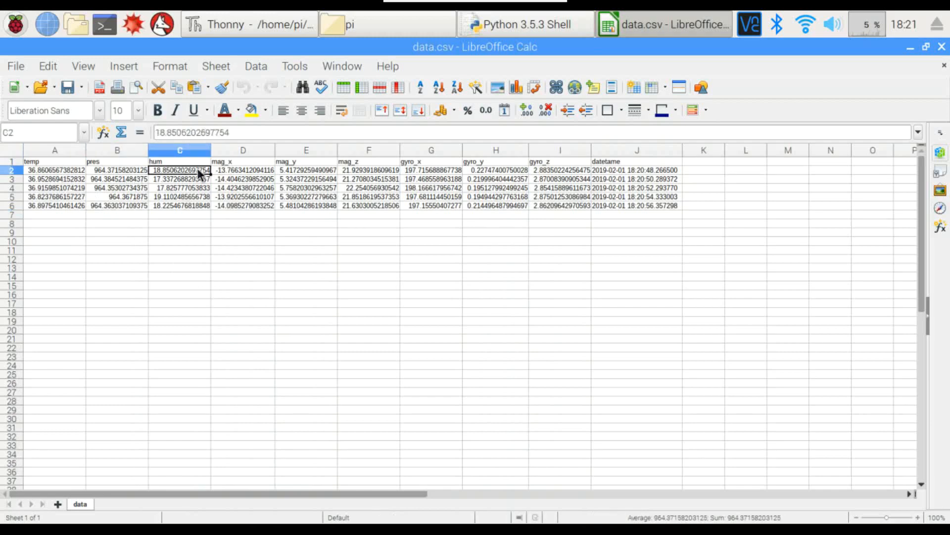
{"action": "left_click", "coordinate": [242, 169]}
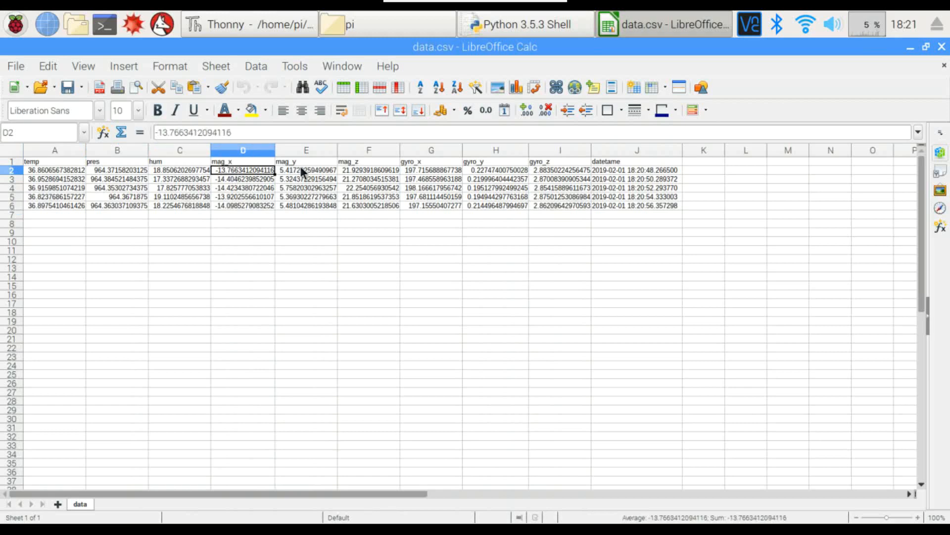
{"action": "left_click_drag", "start_coordinate": [306, 170], "coordinate": [368, 169]}
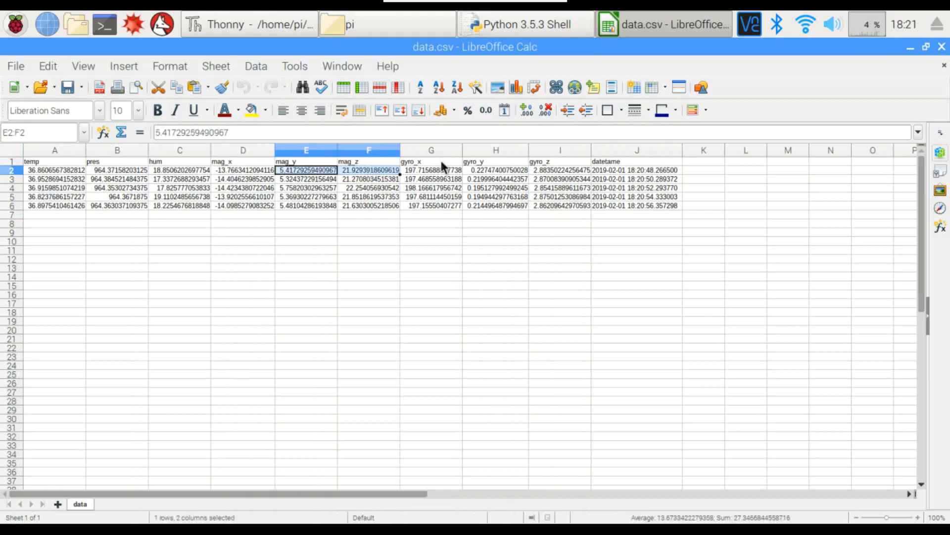
{"action": "left_click", "coordinate": [431, 169]}
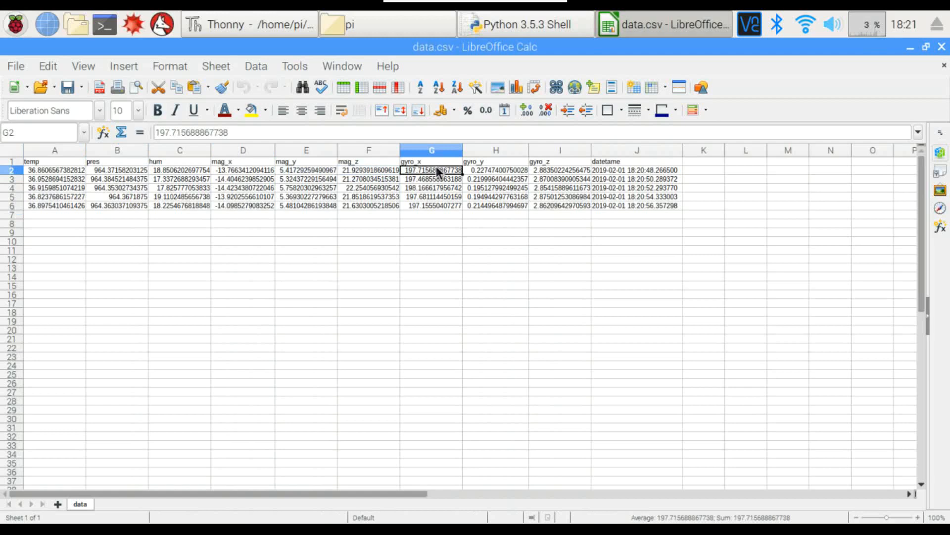
{"action": "left_click", "coordinate": [495, 169]}
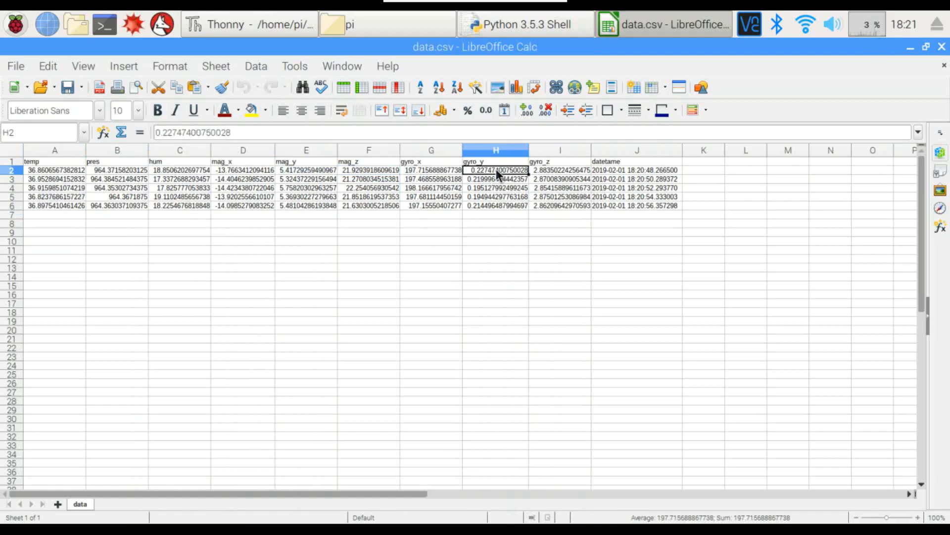
{"action": "left_click", "coordinate": [559, 170]}
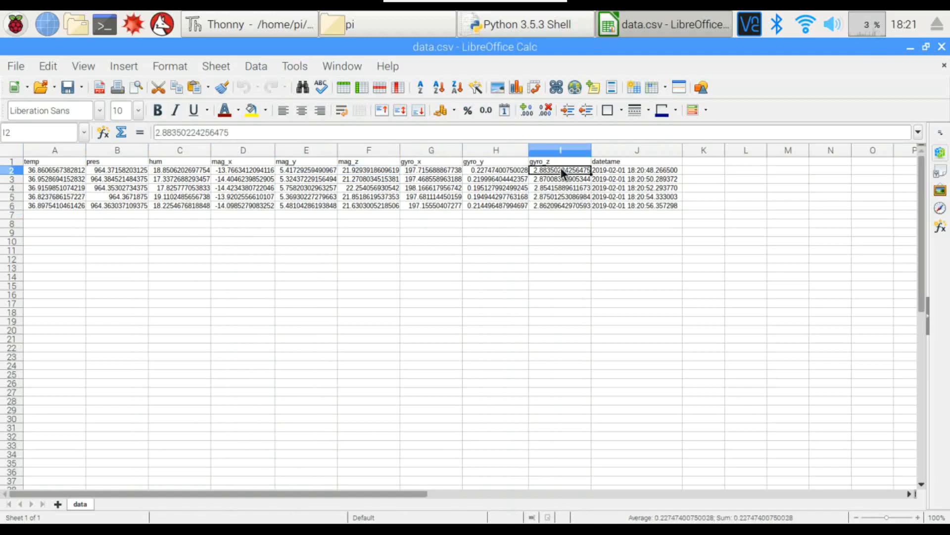
{"action": "left_click", "coordinate": [637, 169]}
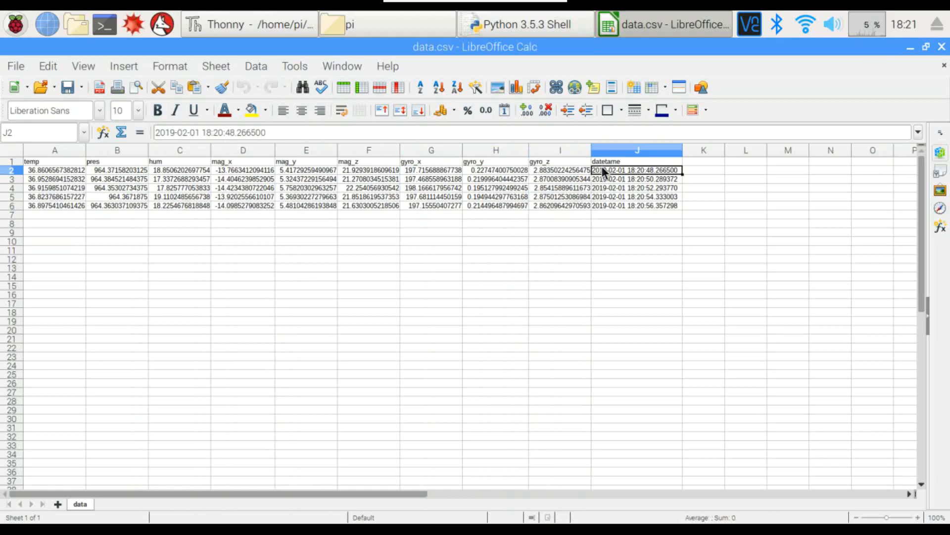
{"action": "mouse_move", "coordinate": [593, 250]}
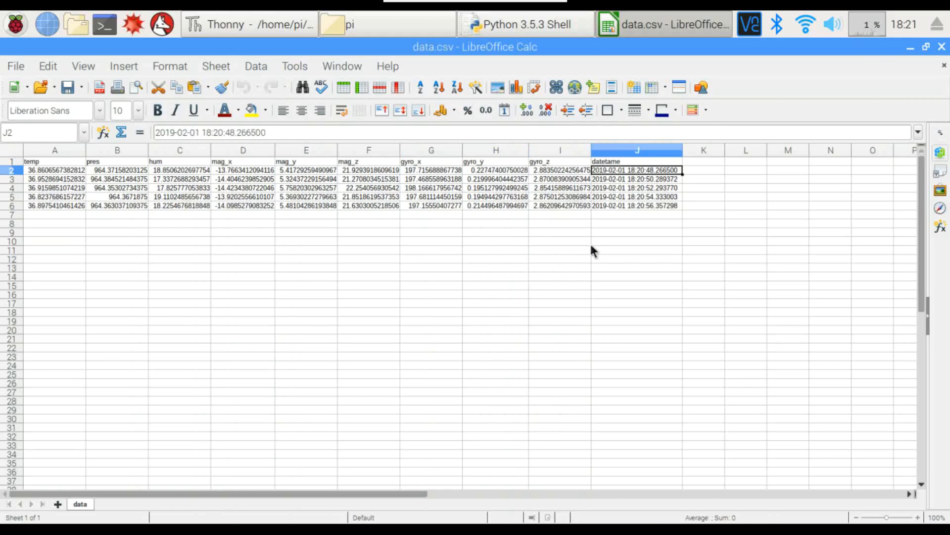
{"action": "left_click", "coordinate": [561, 240]}
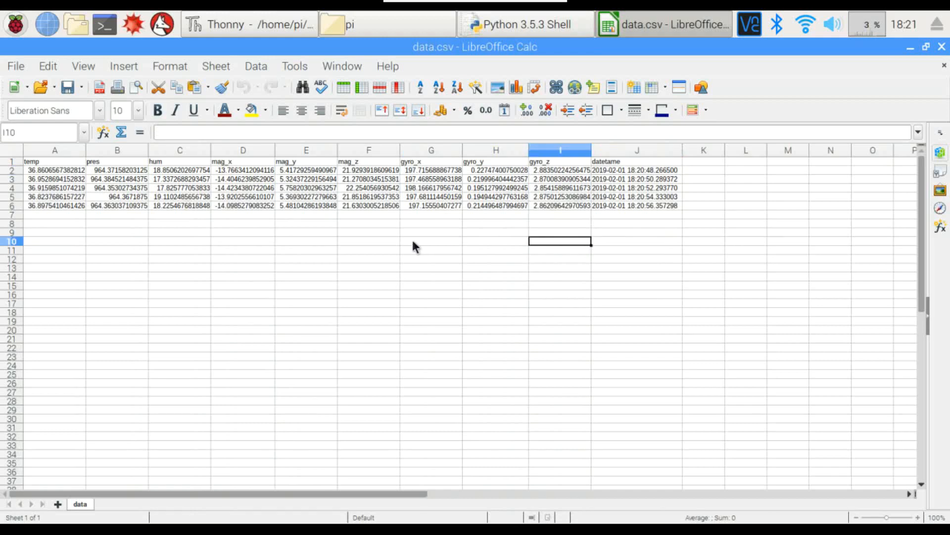
{"action": "left_click", "coordinate": [430, 241]}
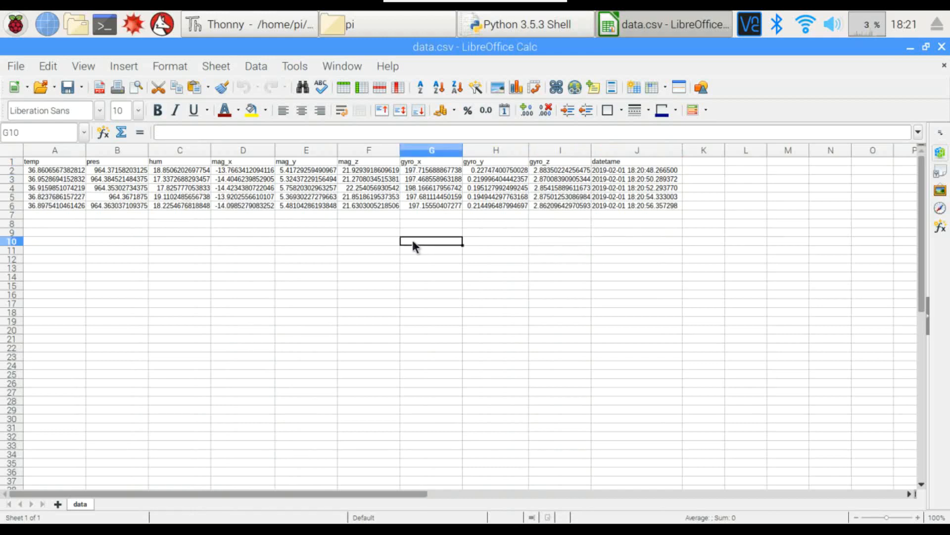
{"action": "mouse_move", "coordinate": [354, 246]}
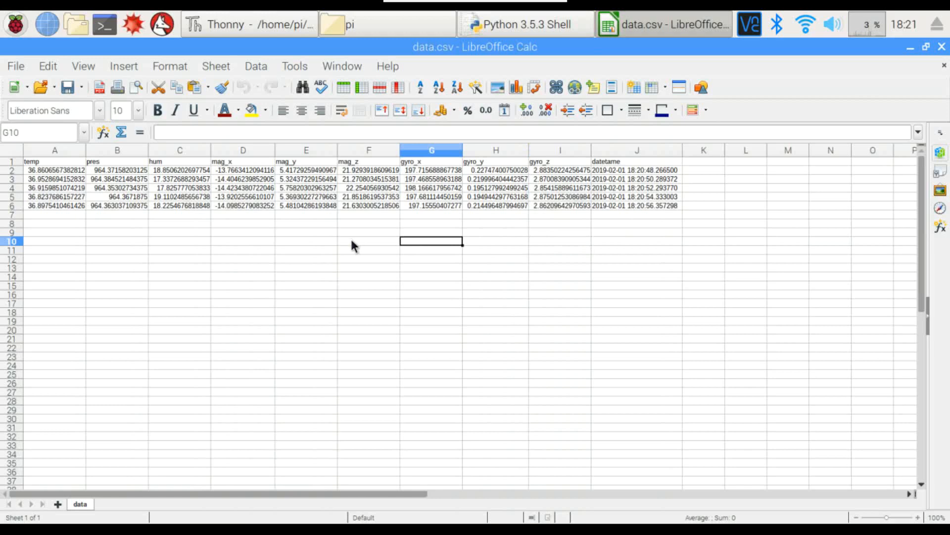
{"action": "left_click", "coordinate": [368, 241]}
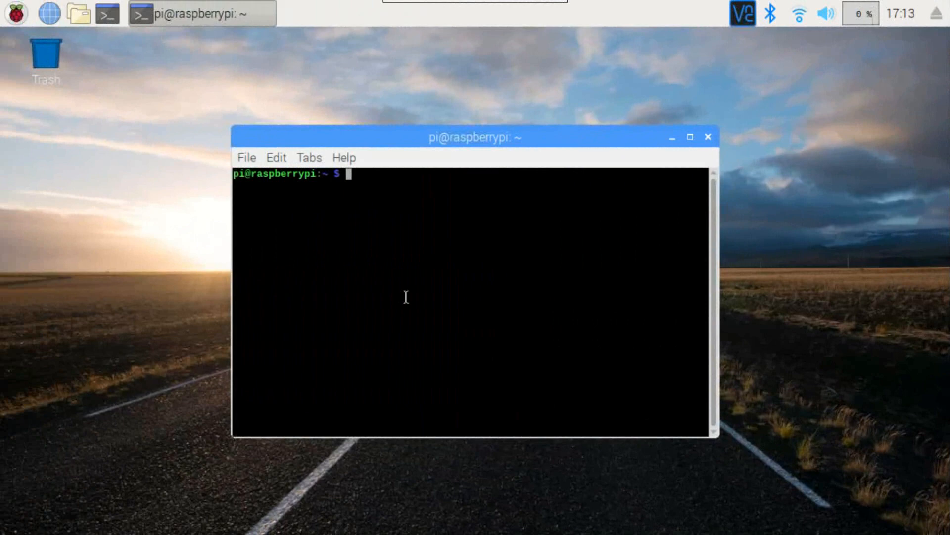
Step: Run 'python3 graph.py' from the terminal, opening the empty Temperature plot window
{"action": "type", "text": "python3 graph.py"}
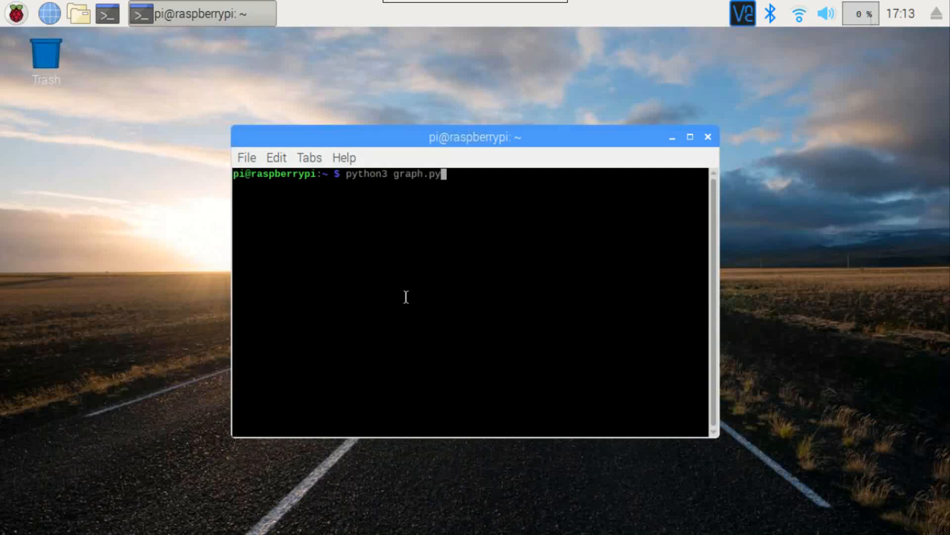
{"action": "key", "text": "Return"}
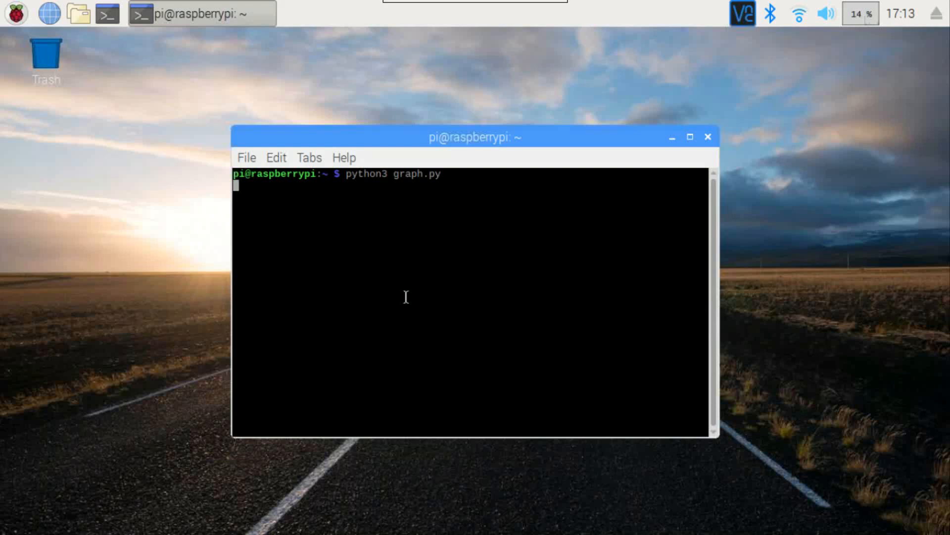
{"action": "key", "text": "Return"}
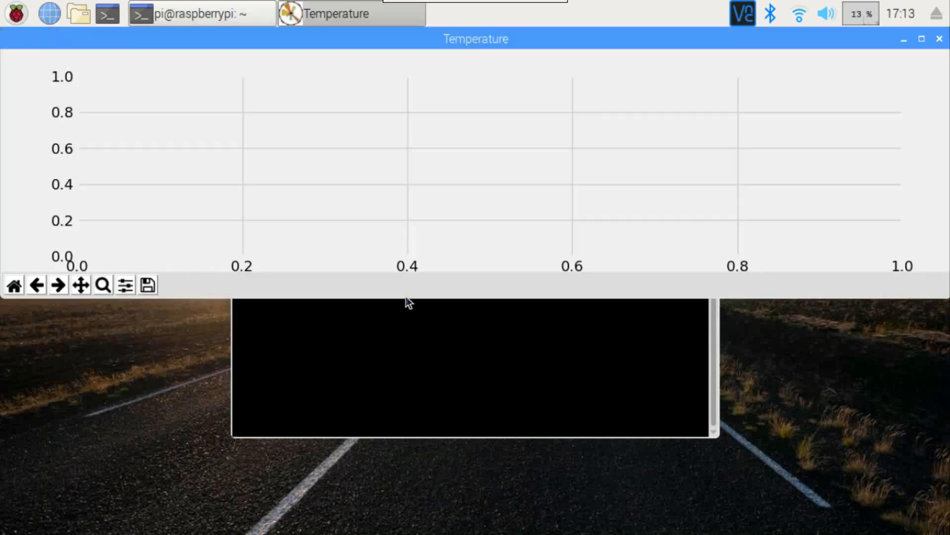